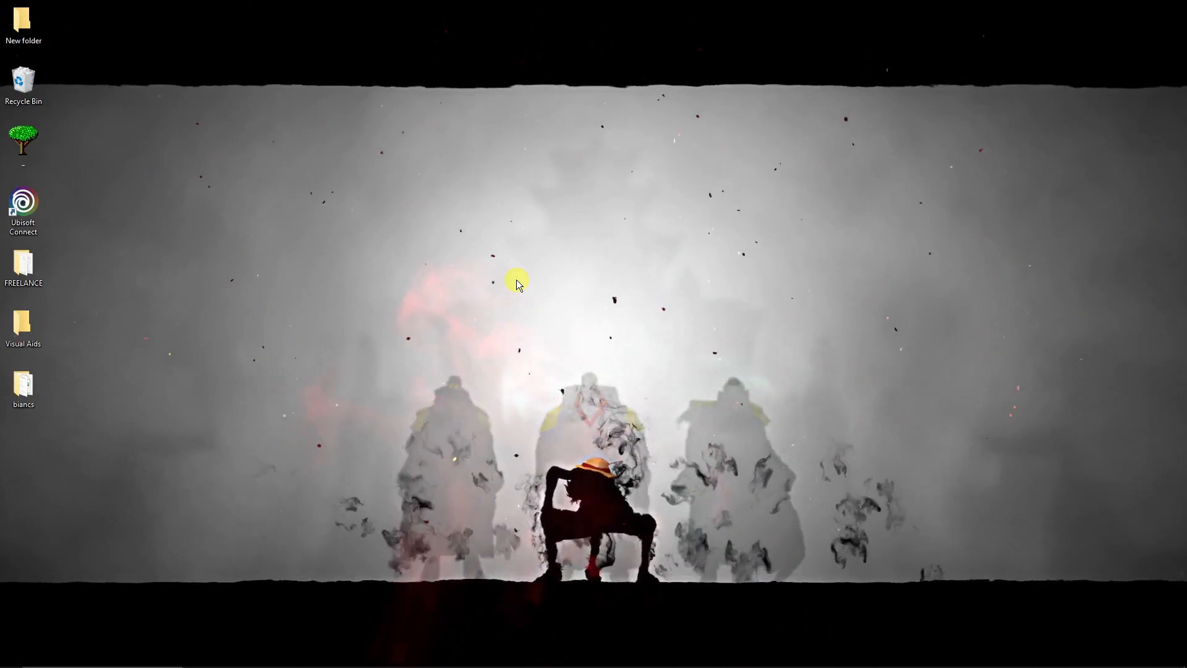
{"action": "mouse_move", "coordinate": [583, 438]}
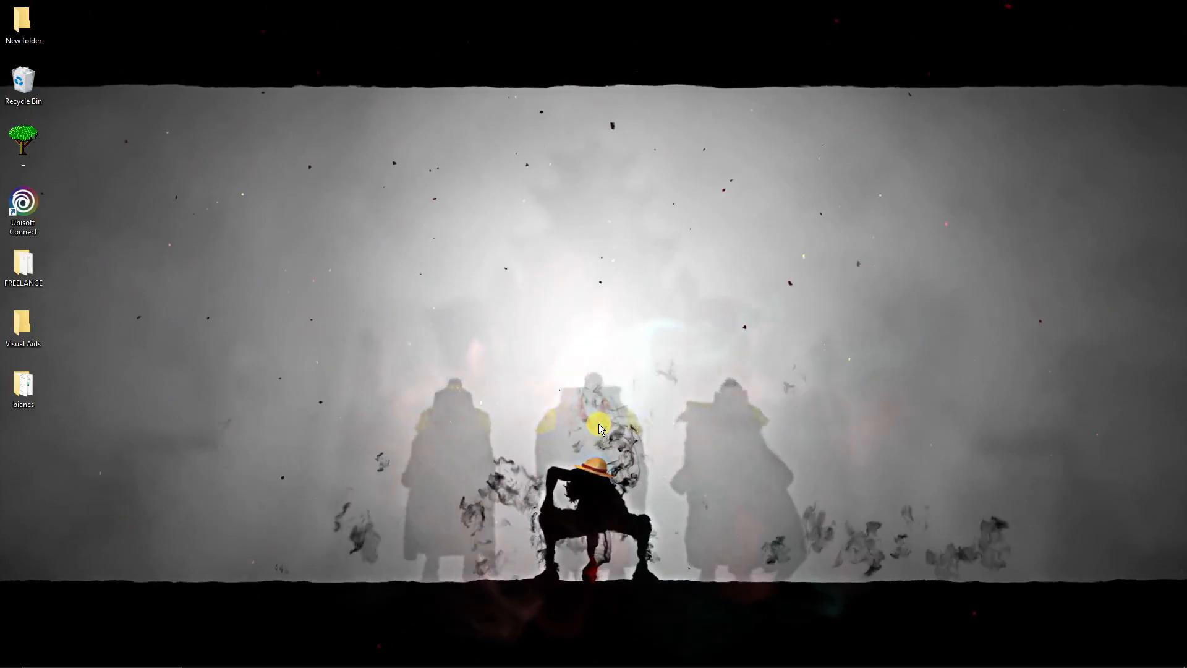
{"action": "mouse_move", "coordinate": [605, 417]}
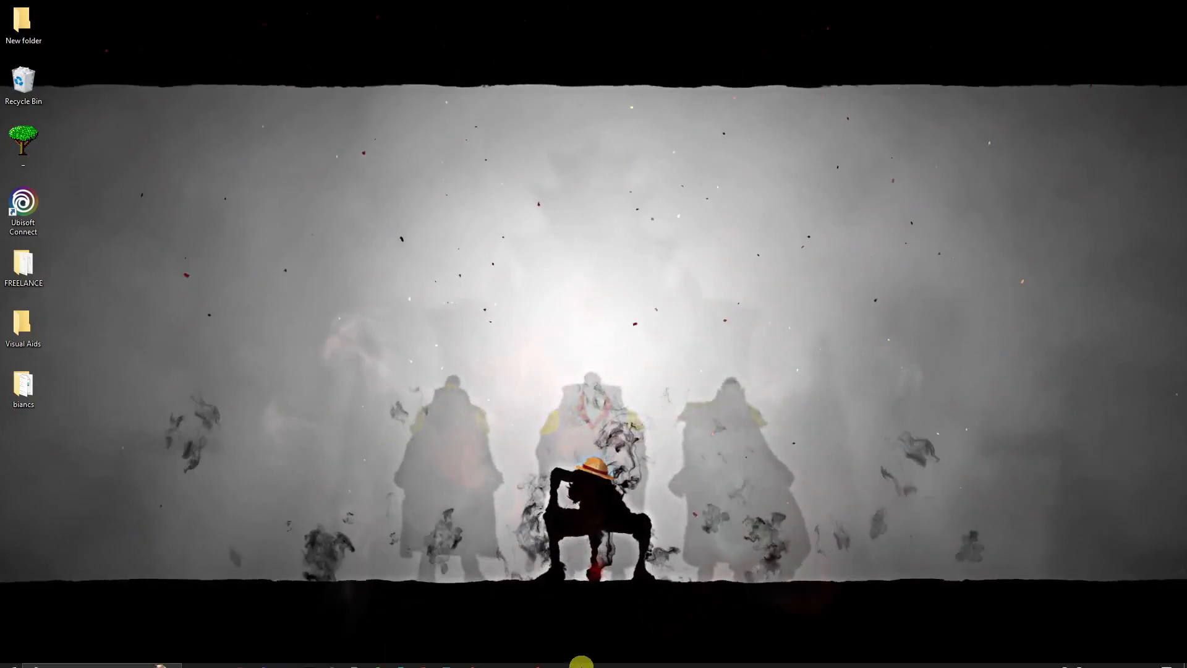
Bring Chrome up maximized and close the Experiments tab, leaving only the green new tab.
{"action": "left_click", "coordinate": [537, 658]}
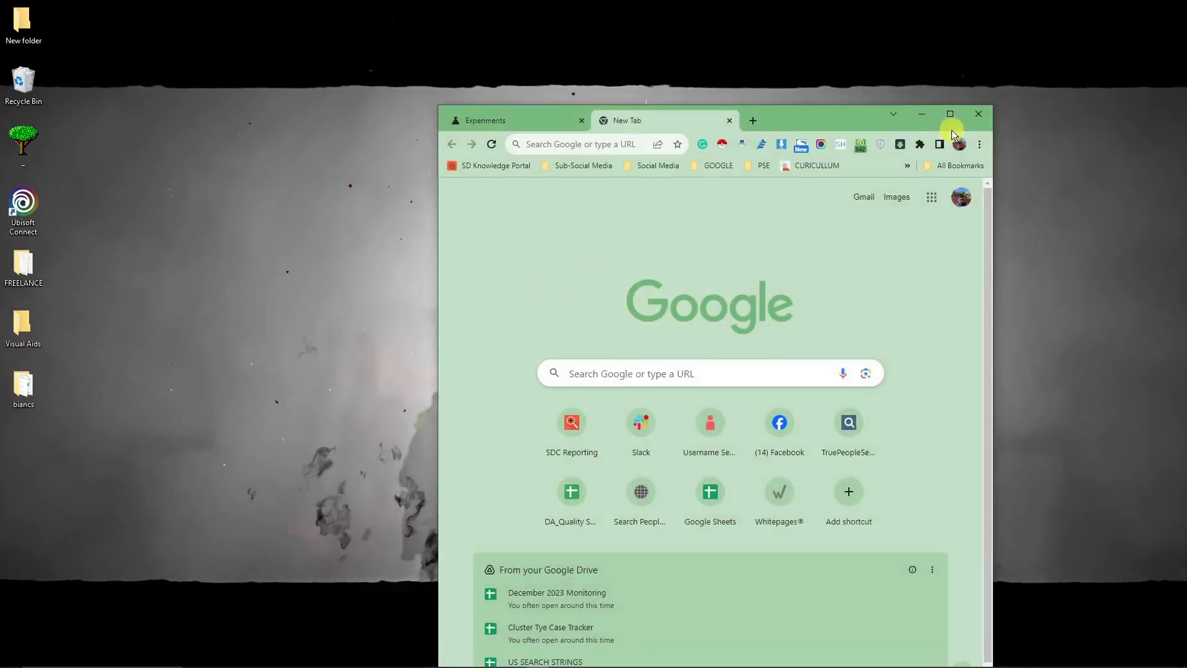
{"action": "left_click", "coordinate": [950, 113]}
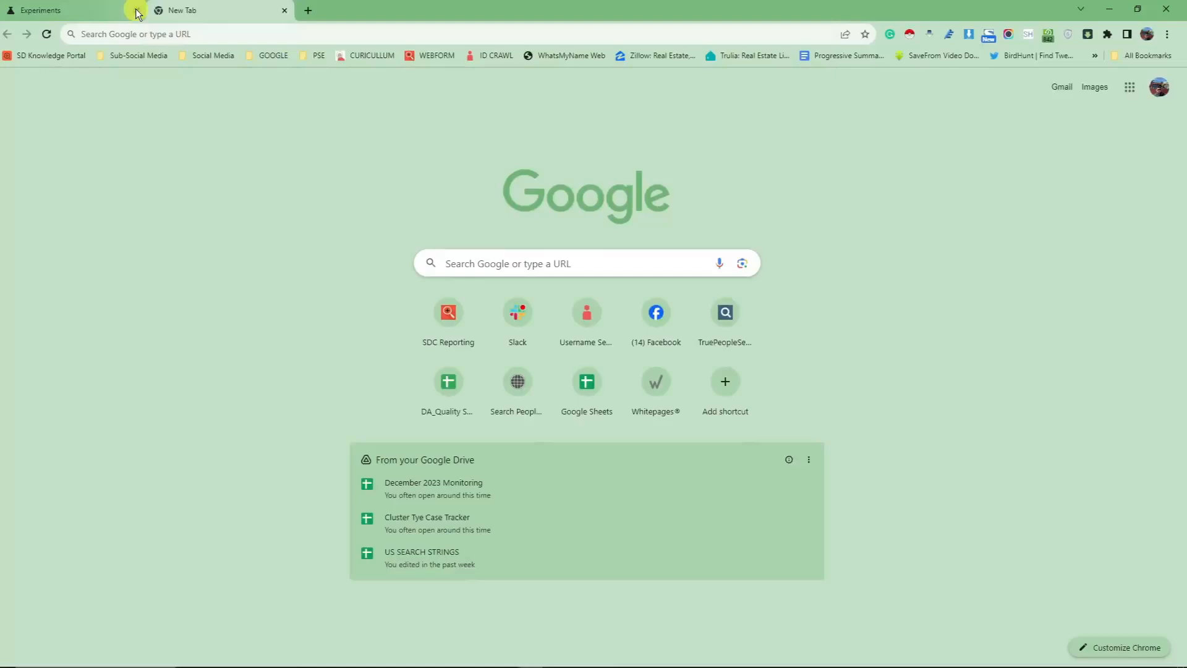
{"action": "left_click", "coordinate": [135, 10]}
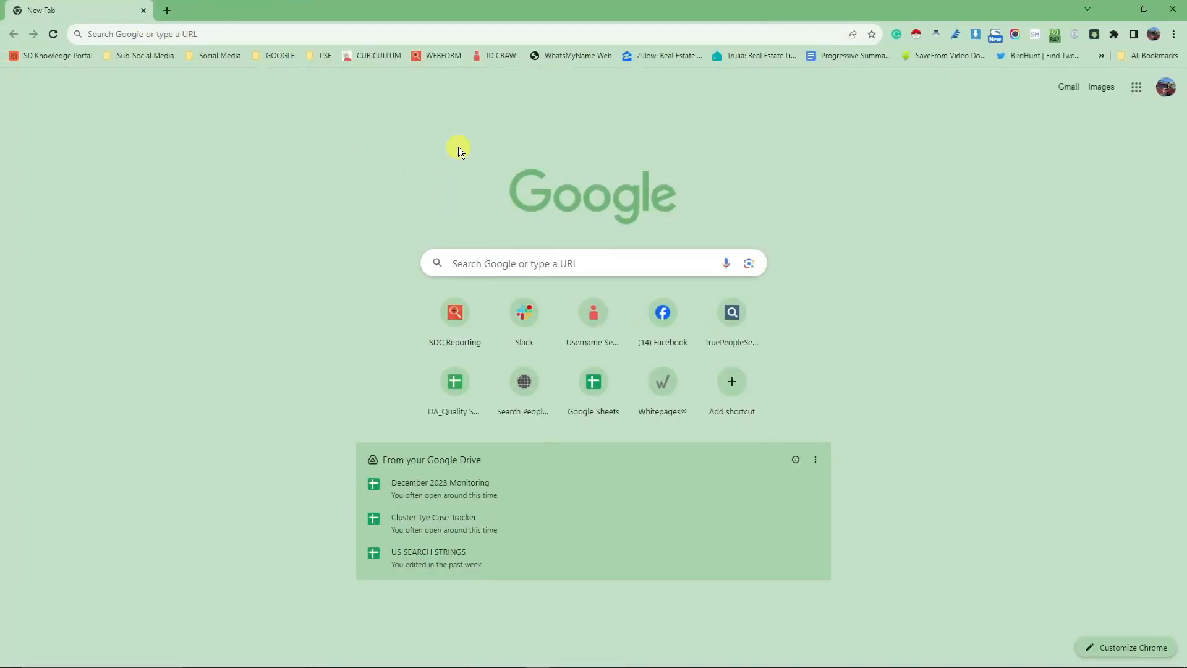
{"action": "mouse_move", "coordinate": [468, 137]}
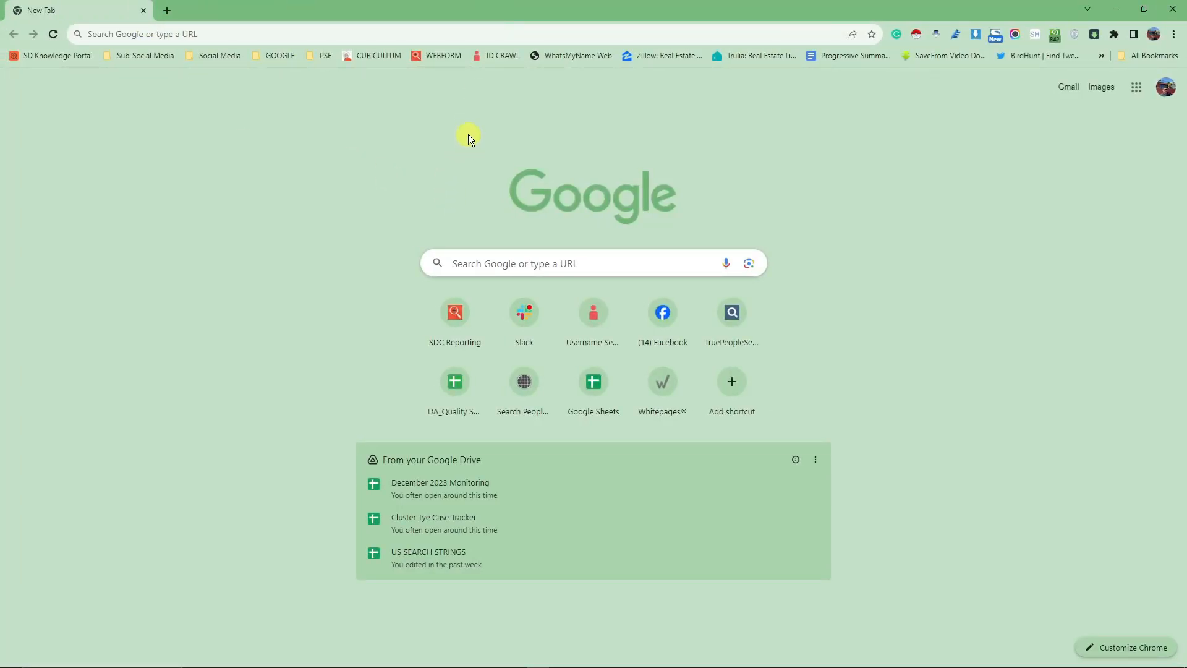
{"action": "mouse_move", "coordinate": [492, 133]}
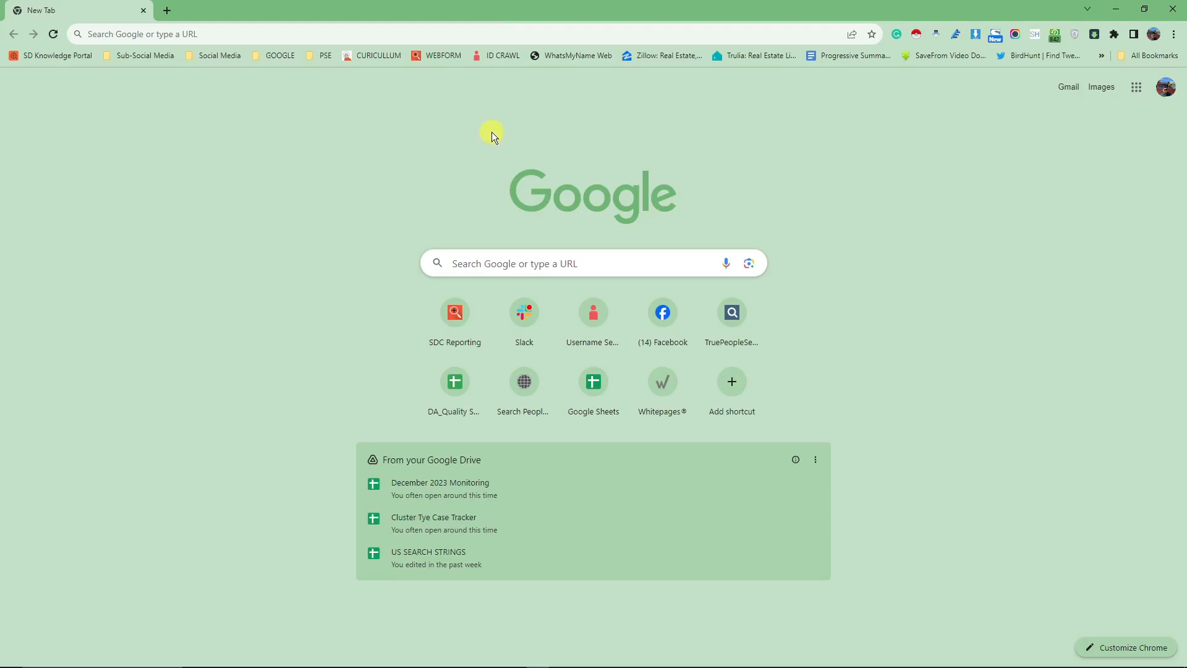
{"action": "mouse_move", "coordinate": [856, 174]}
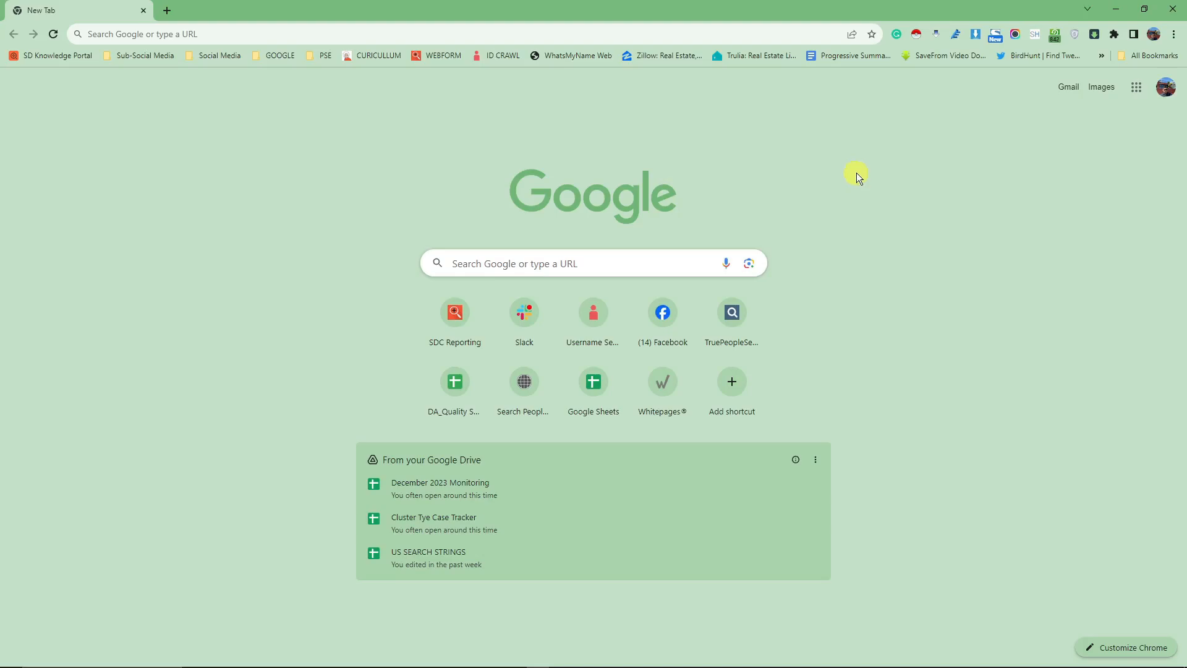
Check in Settings > About Chrome that version 120.0.6099.71 is up to date.
{"action": "left_click", "coordinate": [1173, 33]}
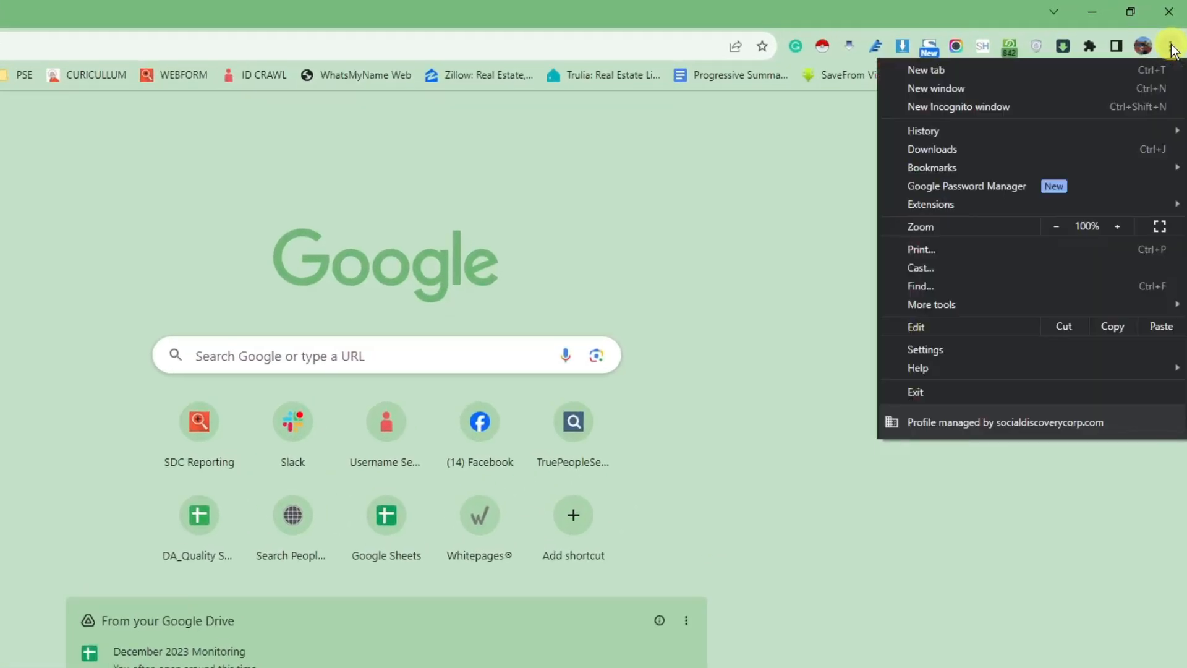
{"action": "left_click", "coordinate": [926, 349]}
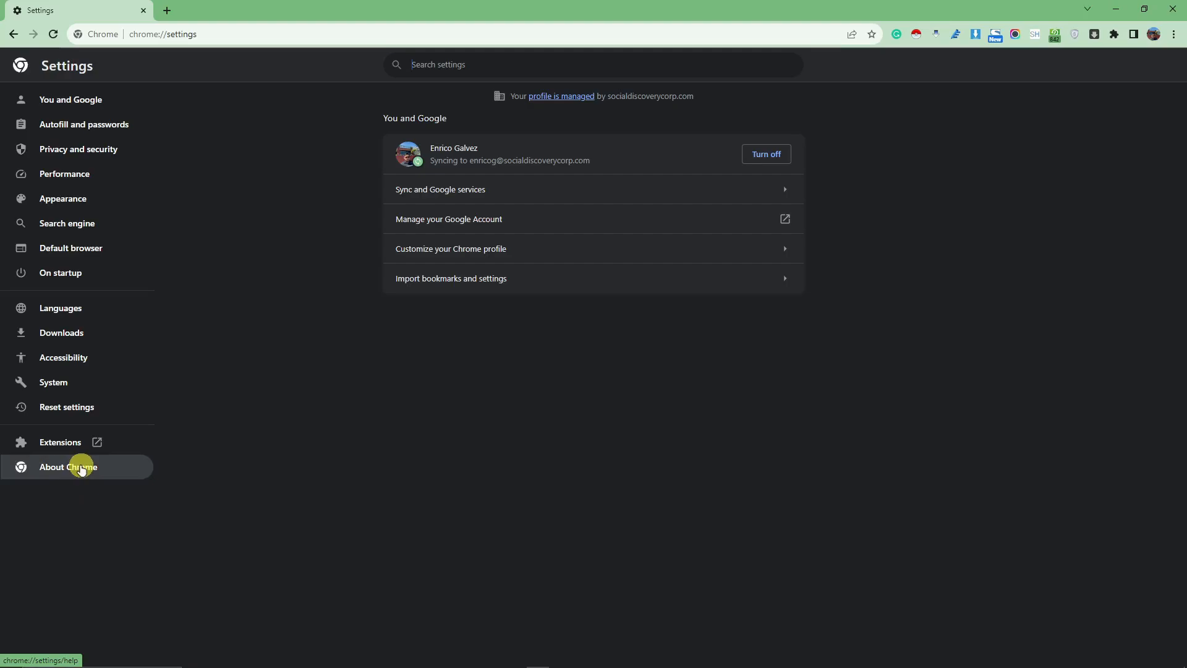
{"action": "left_click", "coordinate": [80, 467]}
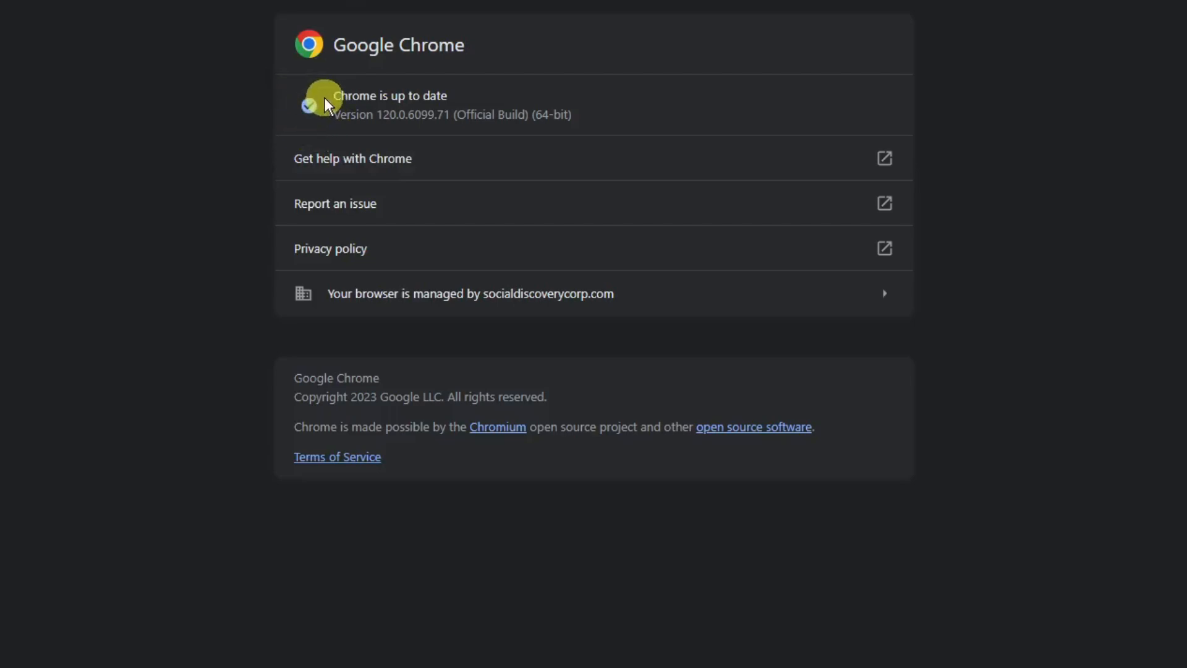
{"action": "mouse_move", "coordinate": [224, 81]}
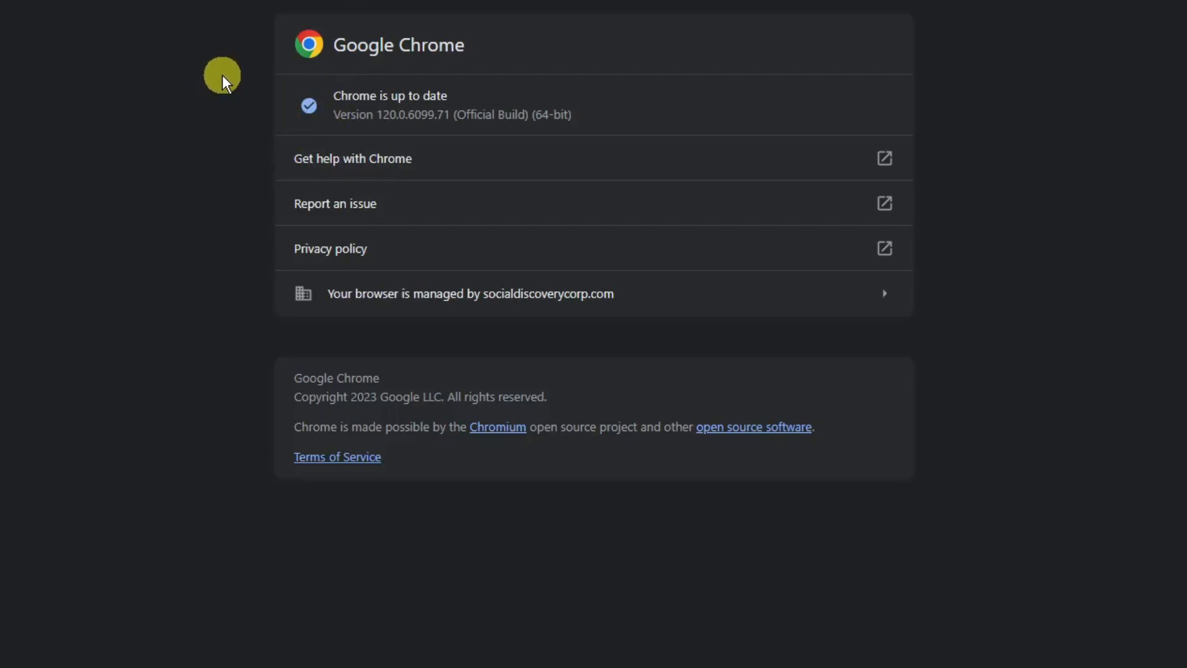
{"action": "mouse_move", "coordinate": [392, 142]}
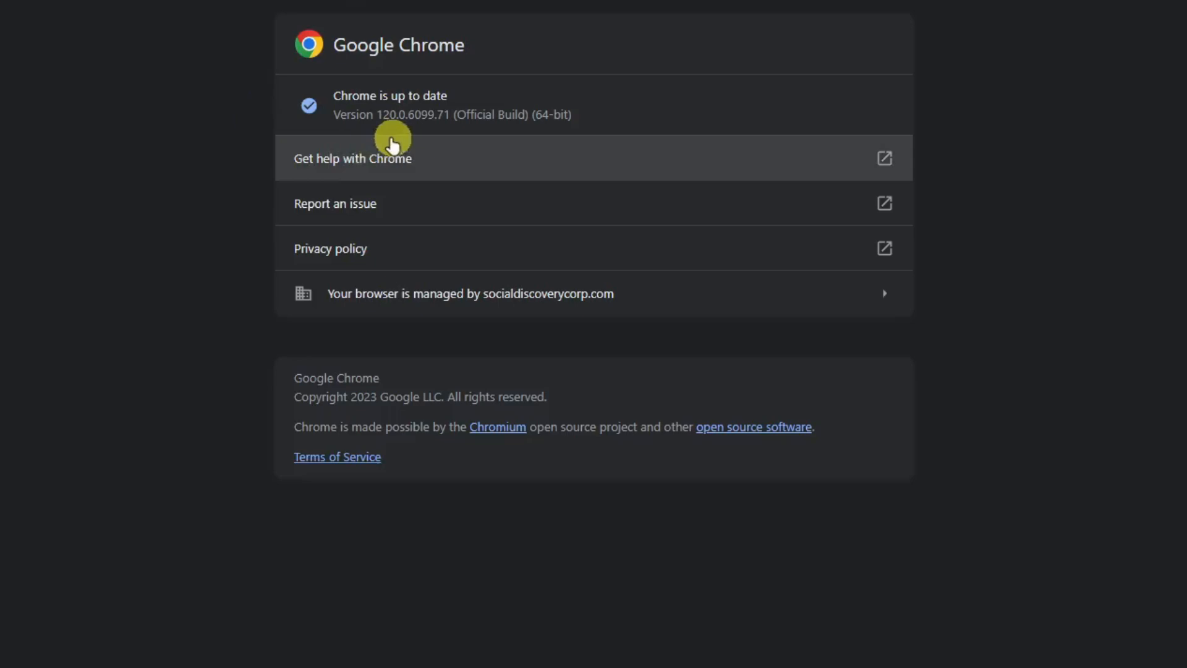
{"action": "mouse_move", "coordinate": [235, 135]}
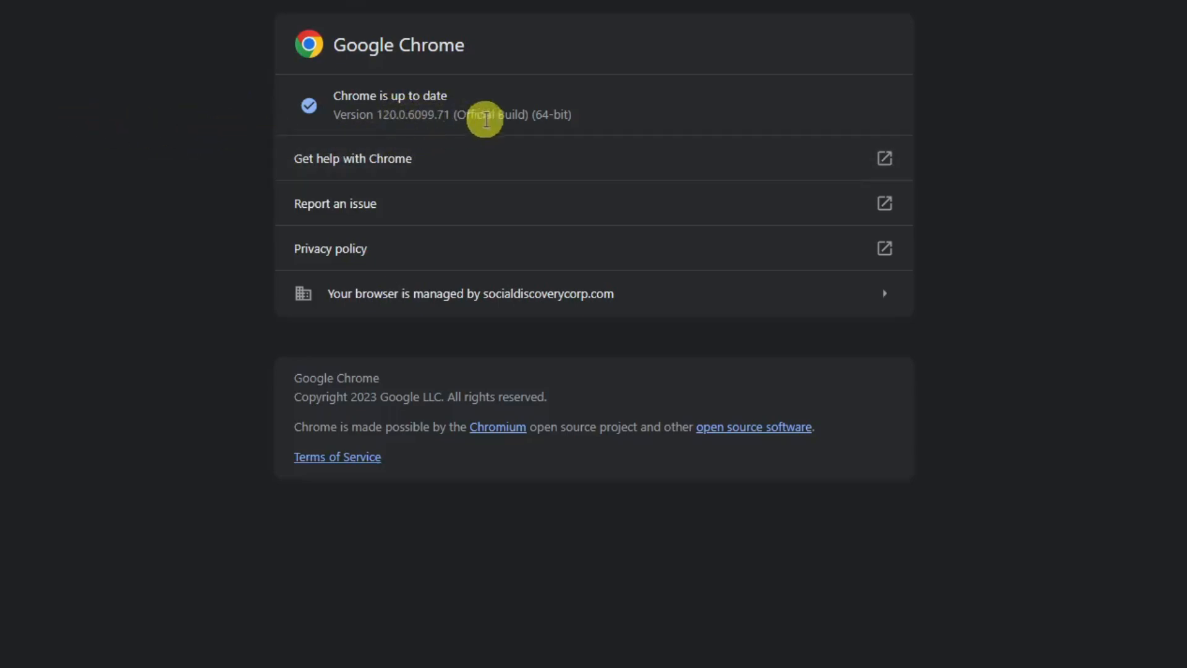
{"action": "mouse_move", "coordinate": [211, 74]}
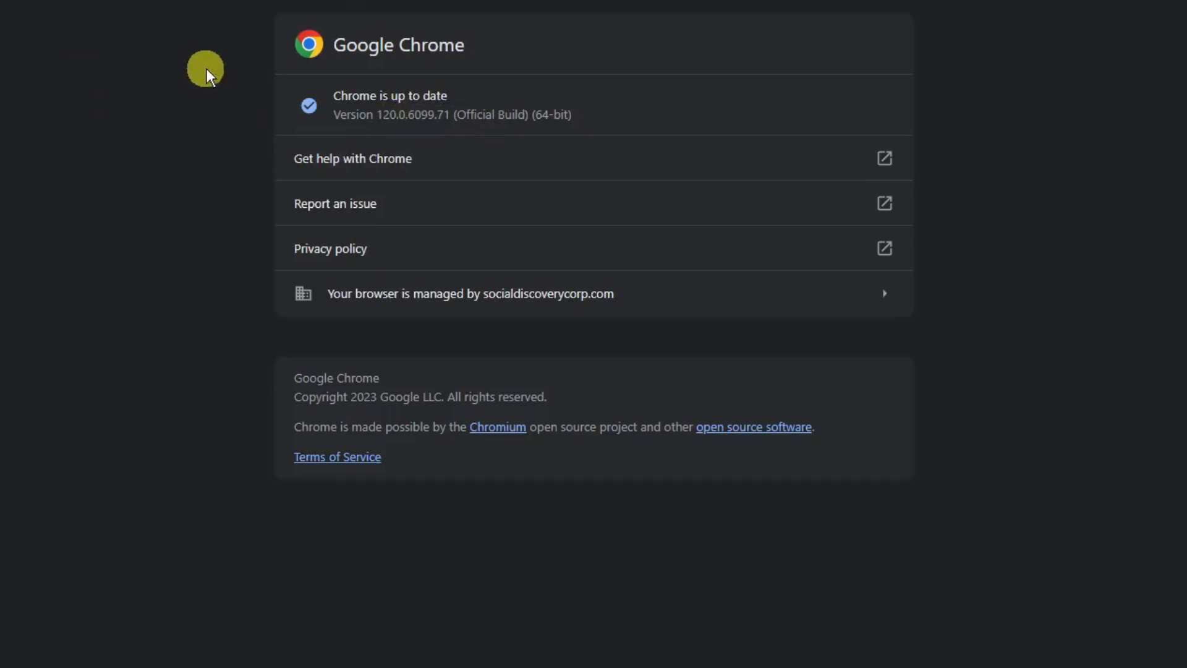
{"action": "mouse_move", "coordinate": [377, 140]}
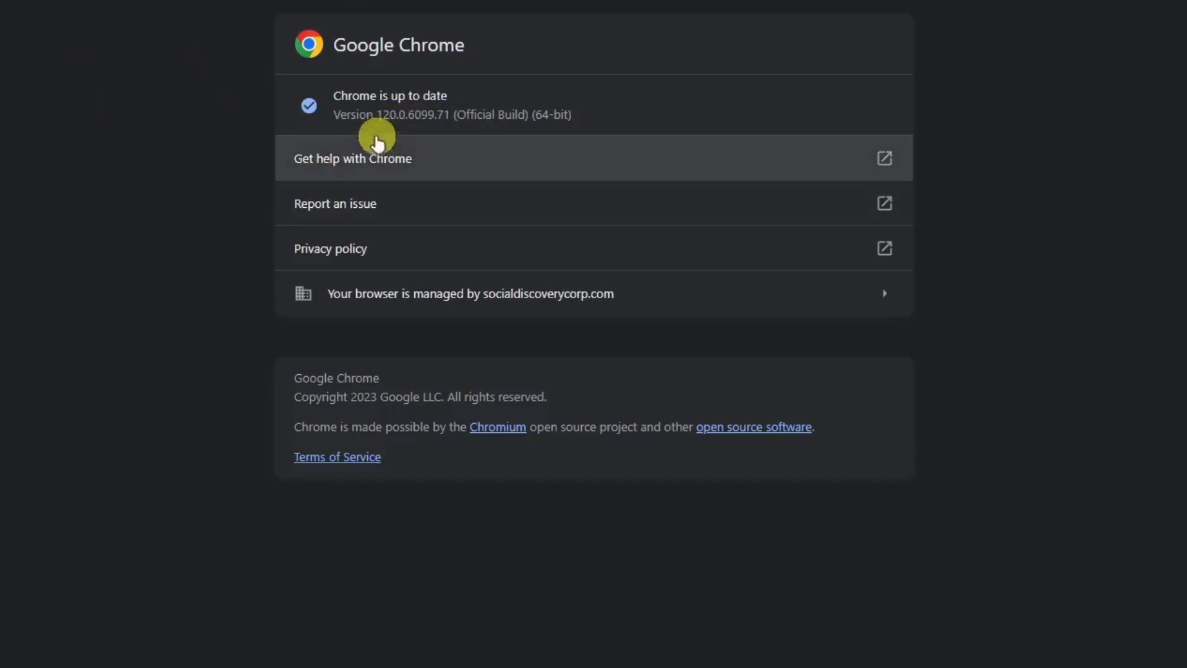
{"action": "mouse_move", "coordinate": [428, 171]}
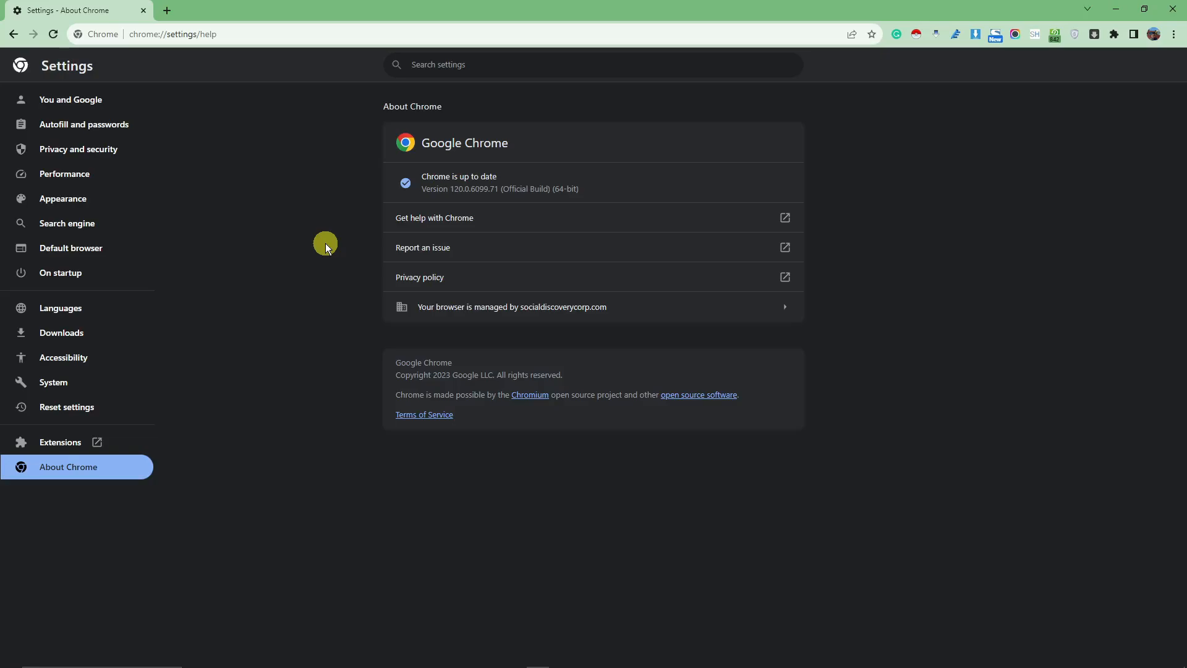
{"action": "mouse_move", "coordinate": [339, 246]}
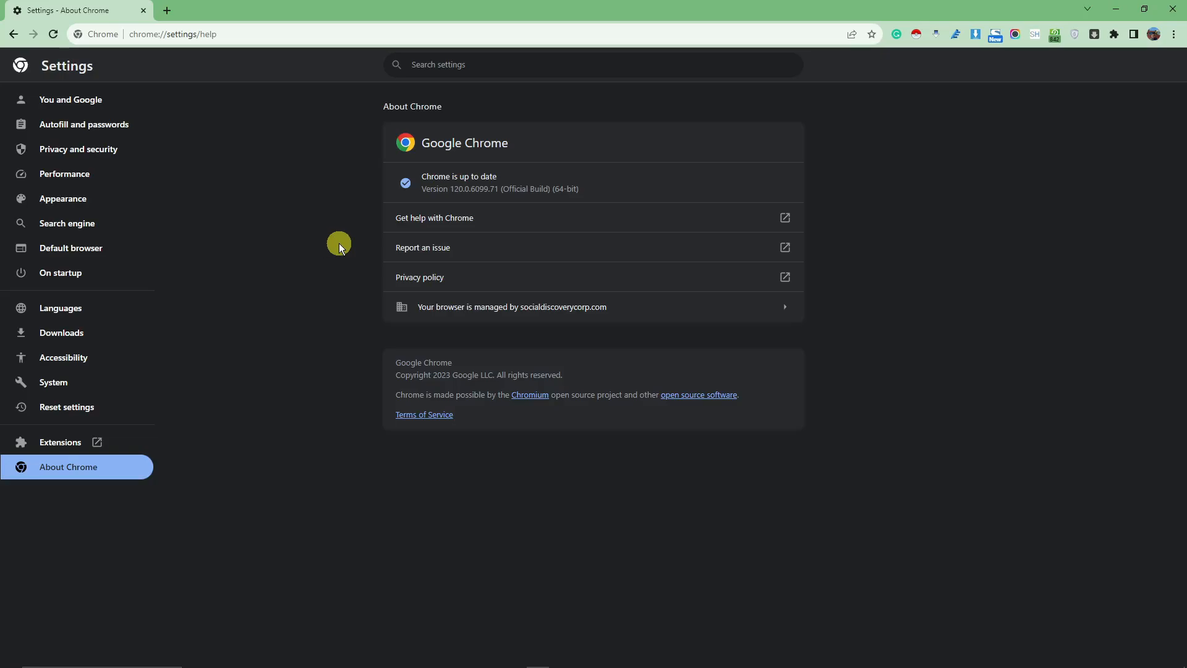
{"action": "mouse_move", "coordinate": [307, 406]}
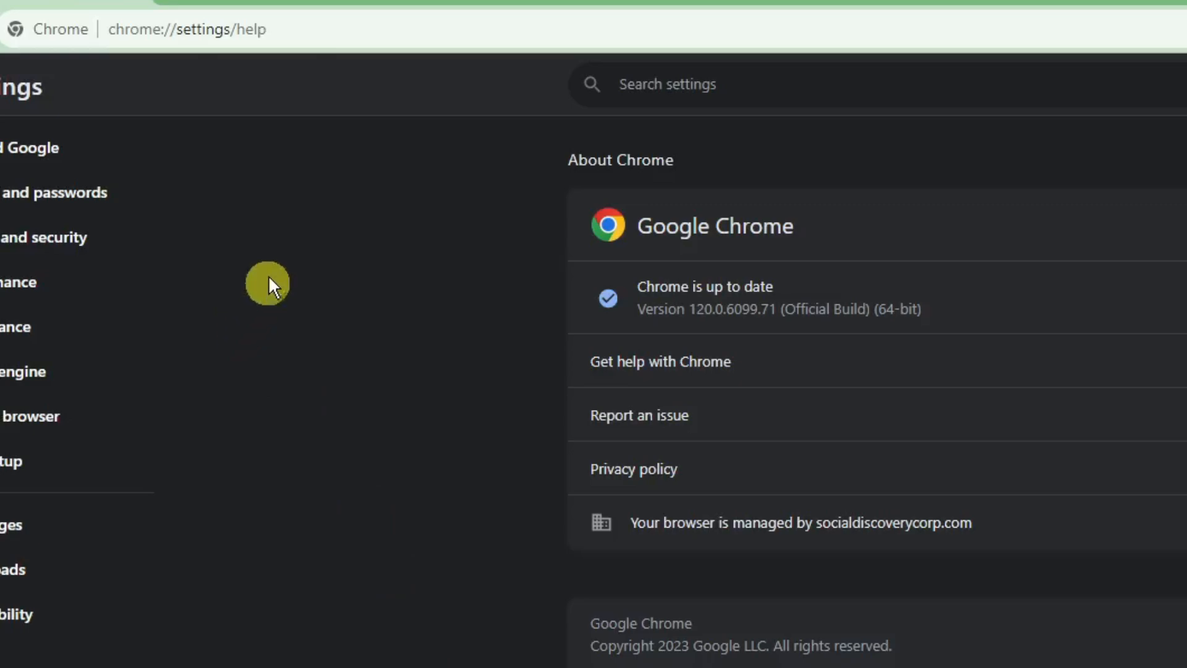
On chrome://flags, search 'chrome' and enable Chrome WebUI Refresh 2023, then clear the search.
{"action": "left_click", "coordinate": [192, 29]}
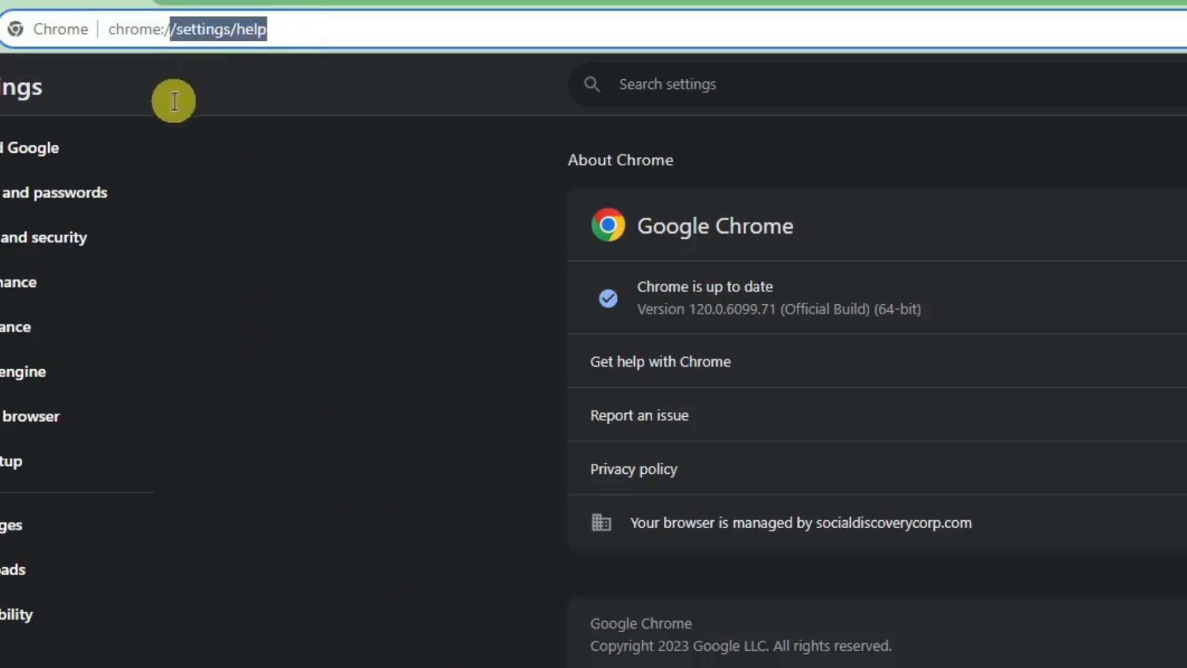
{"action": "type", "text": "chrome://flags"}
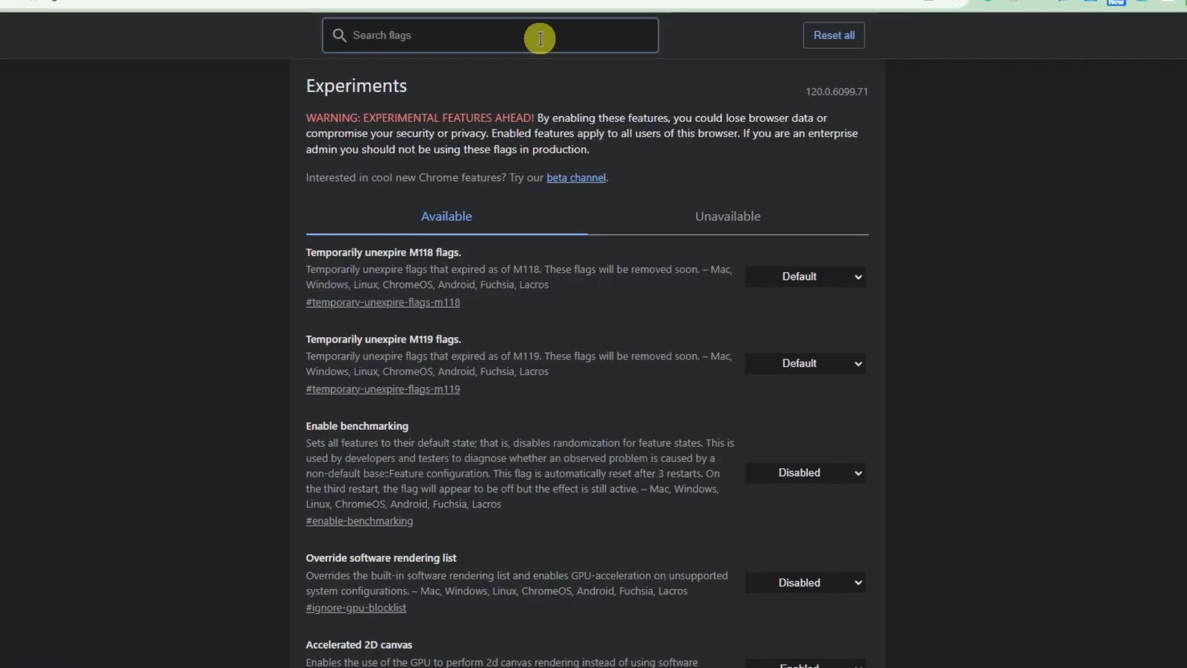
{"action": "type", "text": "chrome refresh"}
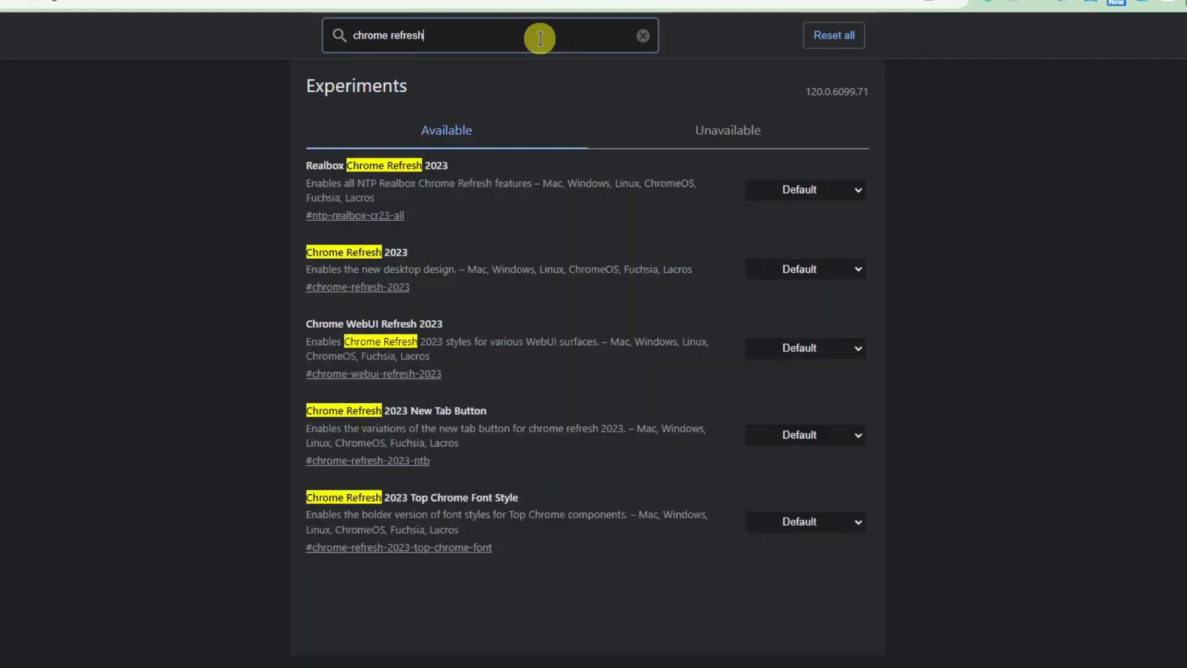
{"action": "mouse_move", "coordinate": [541, 33]}
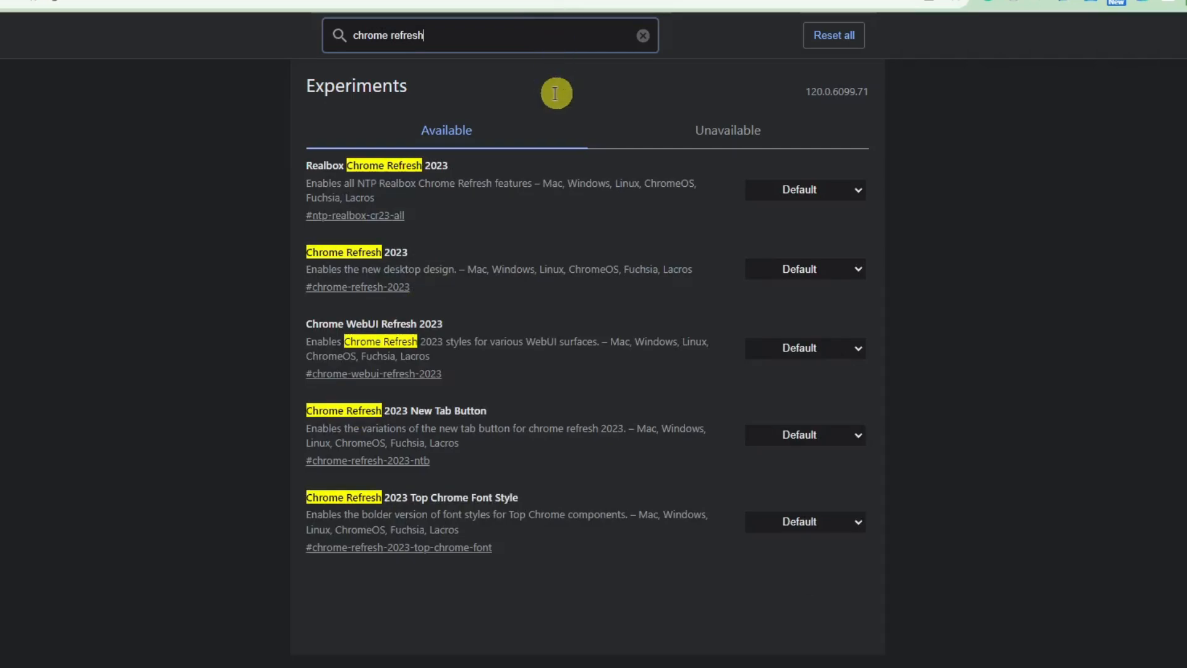
{"action": "mouse_move", "coordinate": [806, 431]}
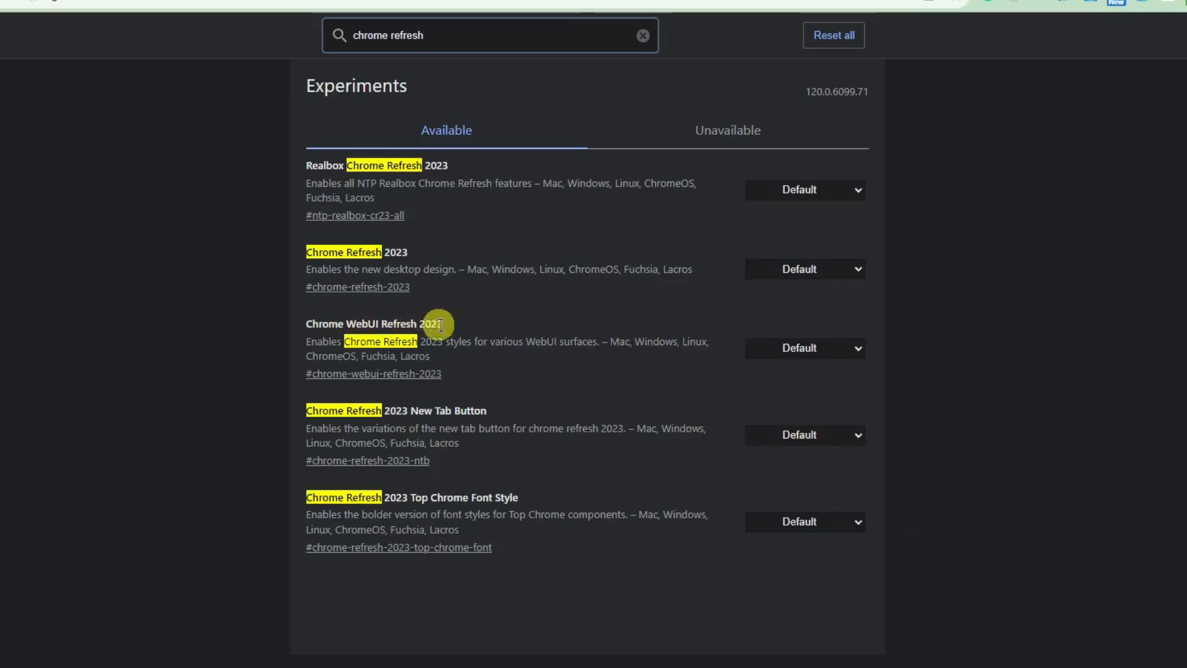
{"action": "left_click", "coordinate": [805, 348]}
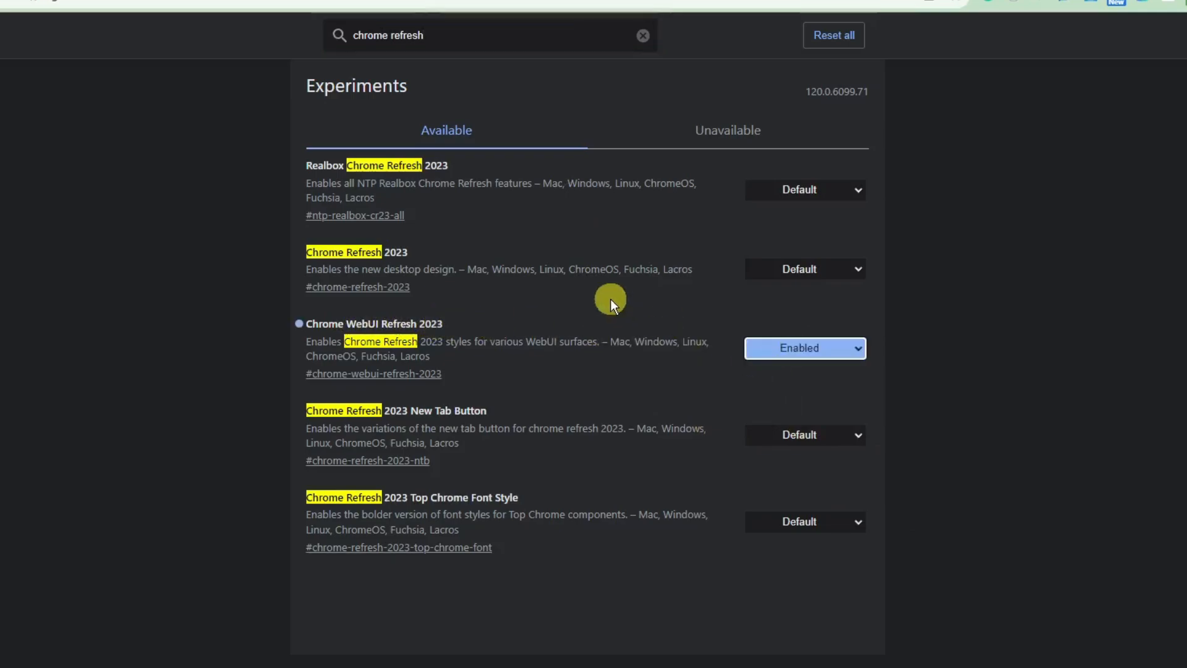
{"action": "mouse_move", "coordinate": [799, 275]}
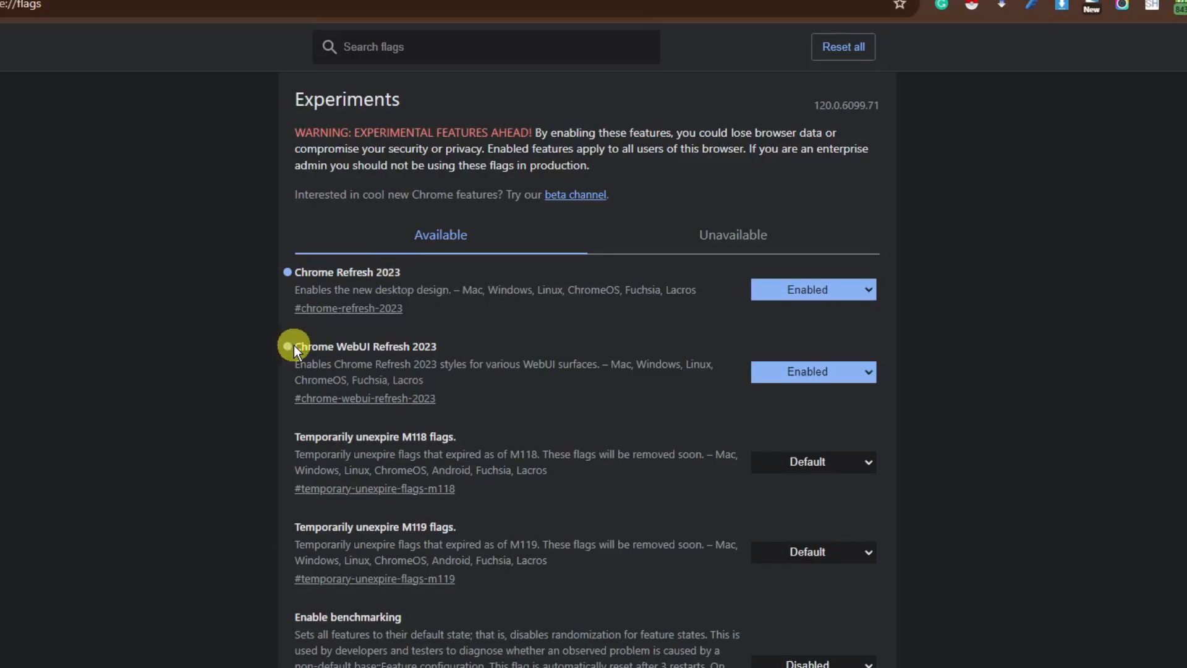
{"action": "mouse_move", "coordinate": [149, 320]}
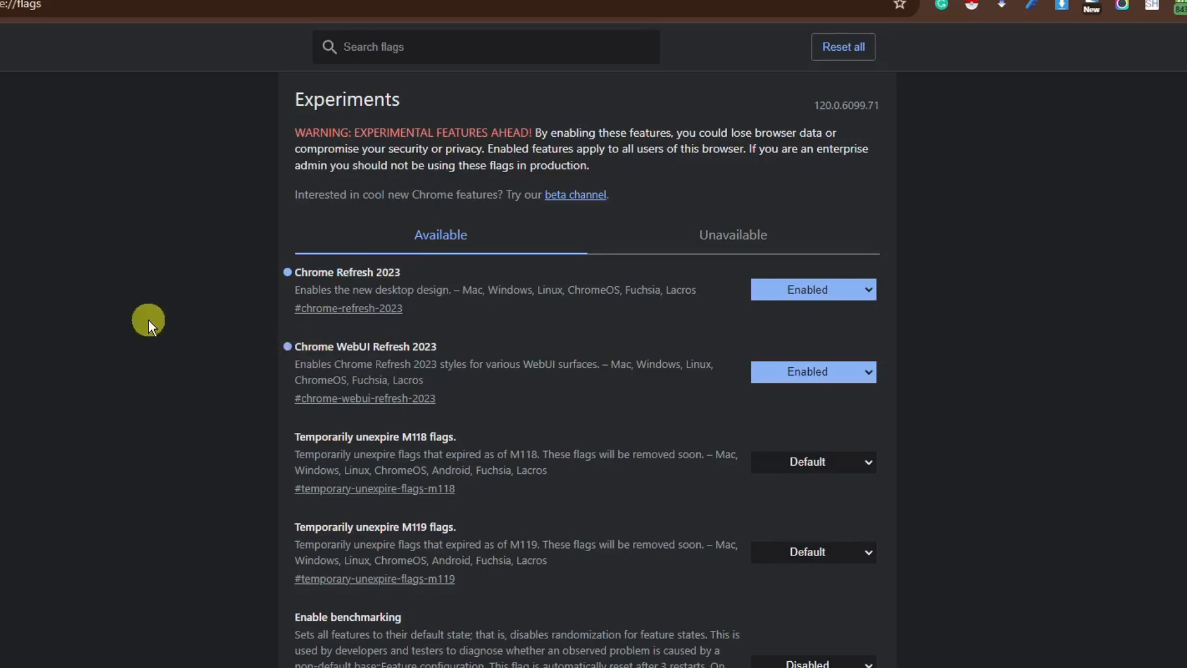
{"action": "left_click", "coordinate": [417, 44]}
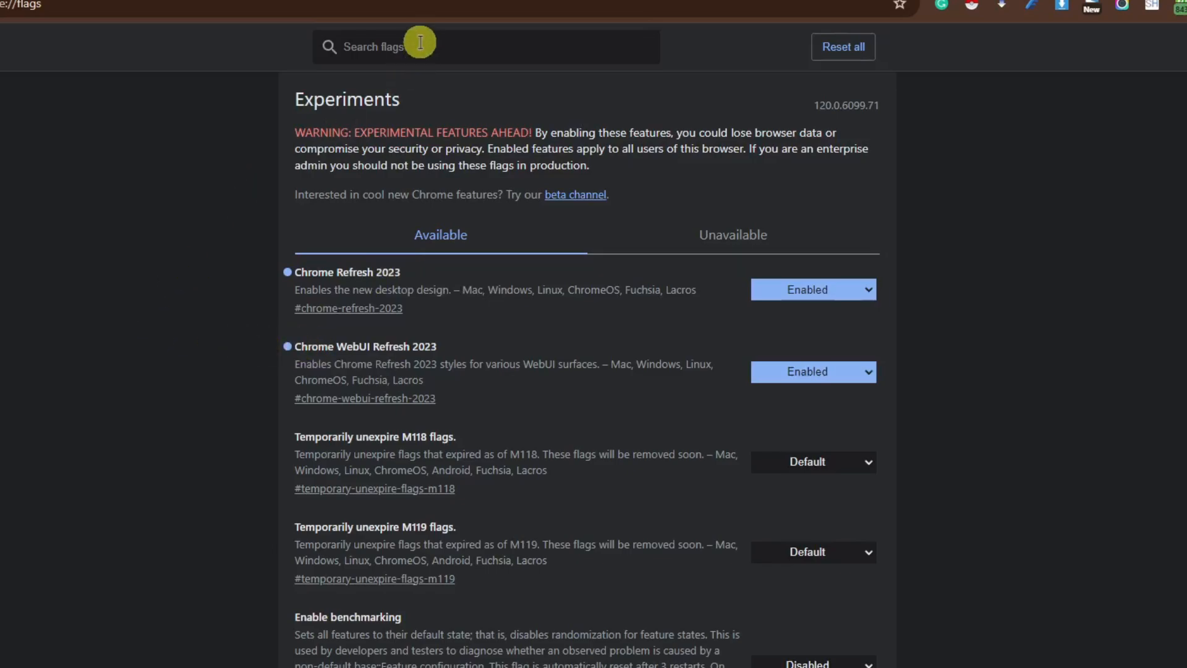
{"action": "left_click", "coordinate": [420, 45]}
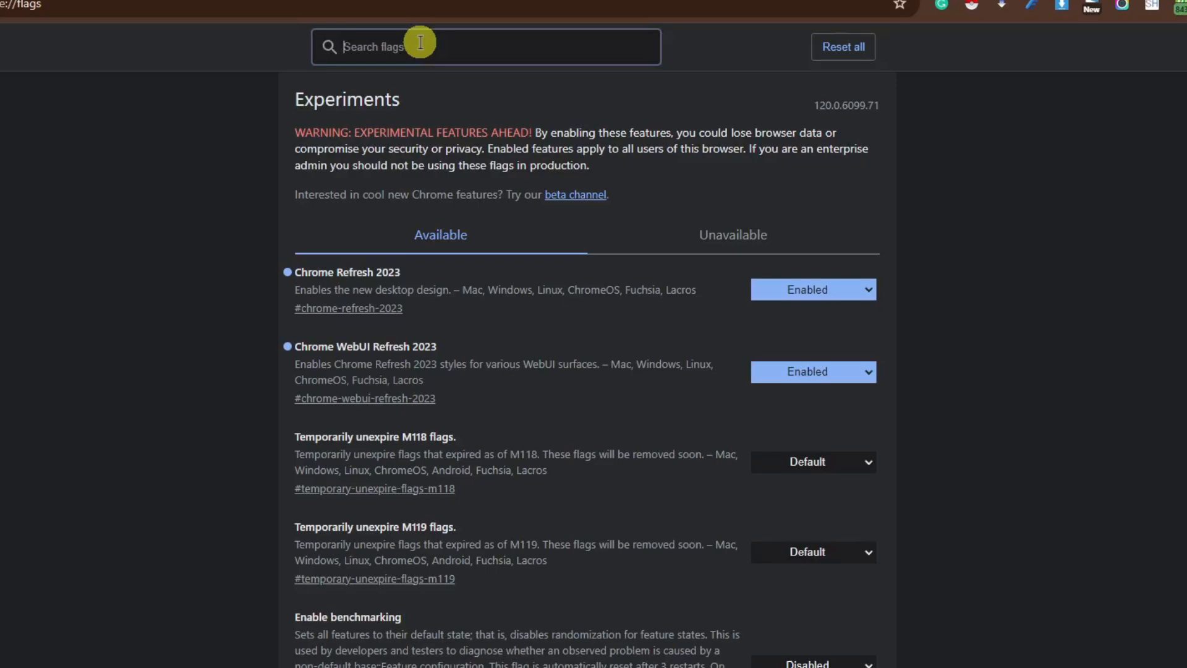
Search flags for 'customi' and set Customize Chrome Side Panel to Enabled.
{"action": "type", "text": "customize"}
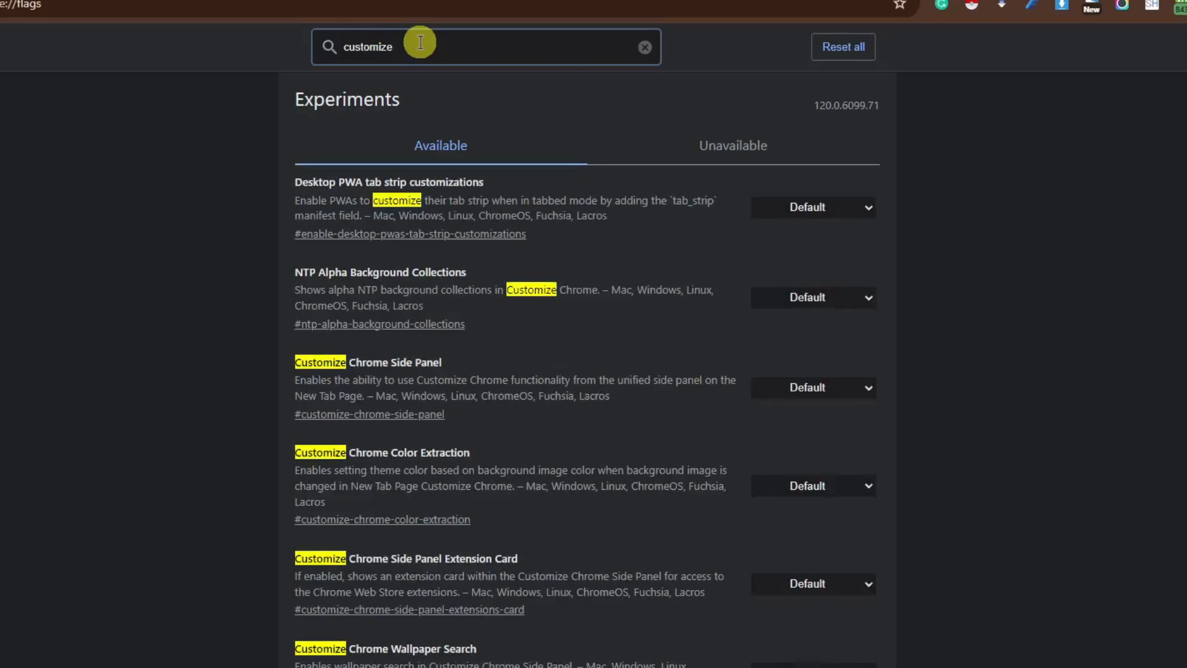
{"action": "mouse_move", "coordinate": [408, 361]}
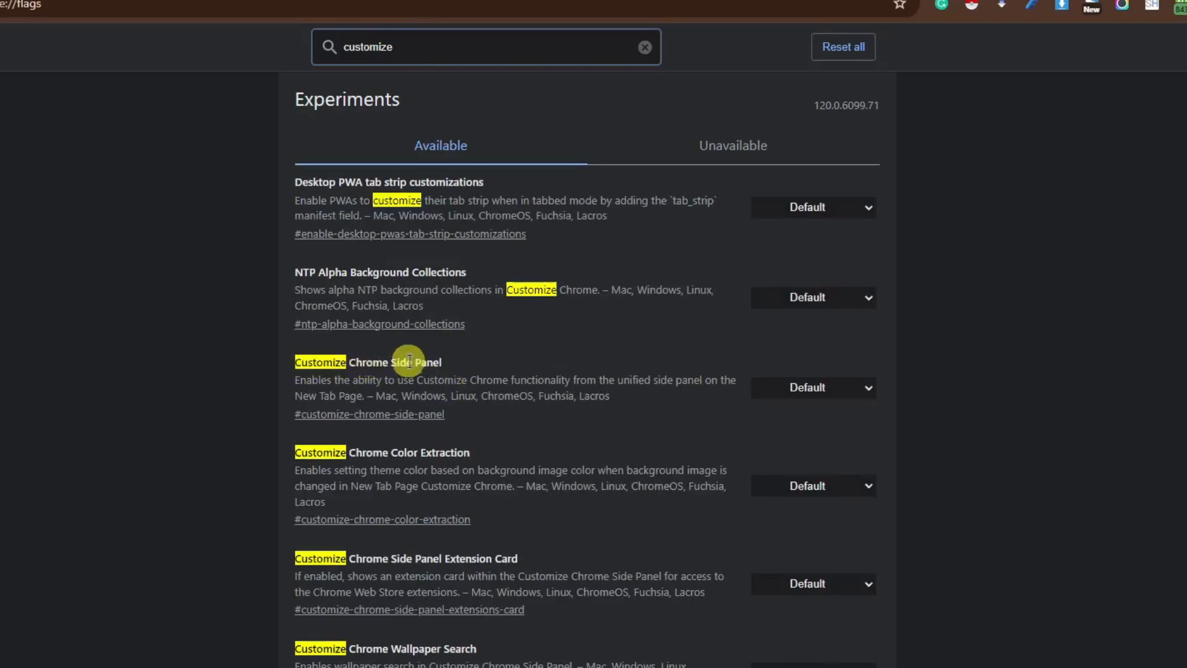
{"action": "left_click", "coordinate": [814, 388]}
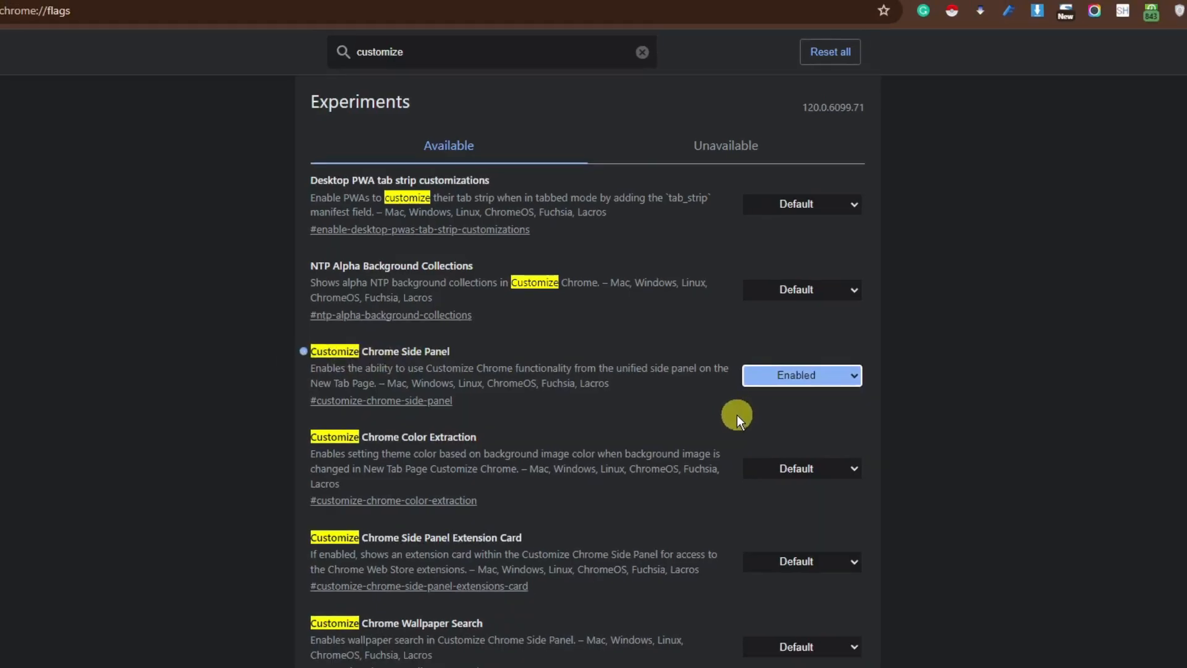
{"action": "left_click", "coordinate": [641, 51]}
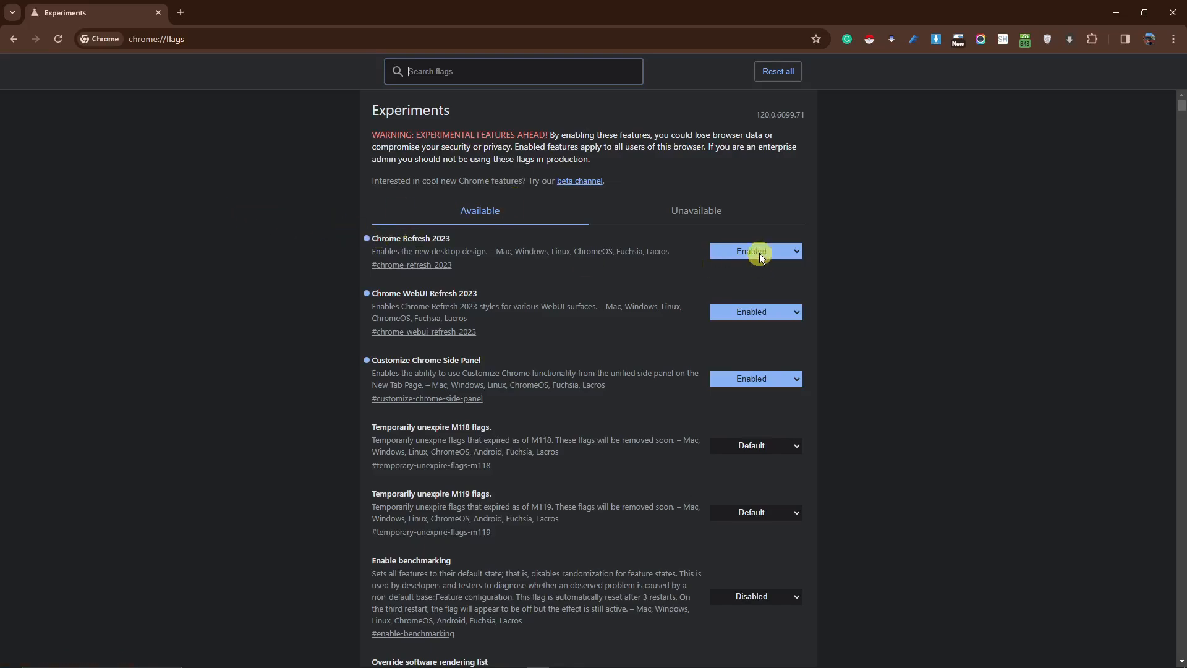
{"action": "mouse_move", "coordinate": [446, 399]}
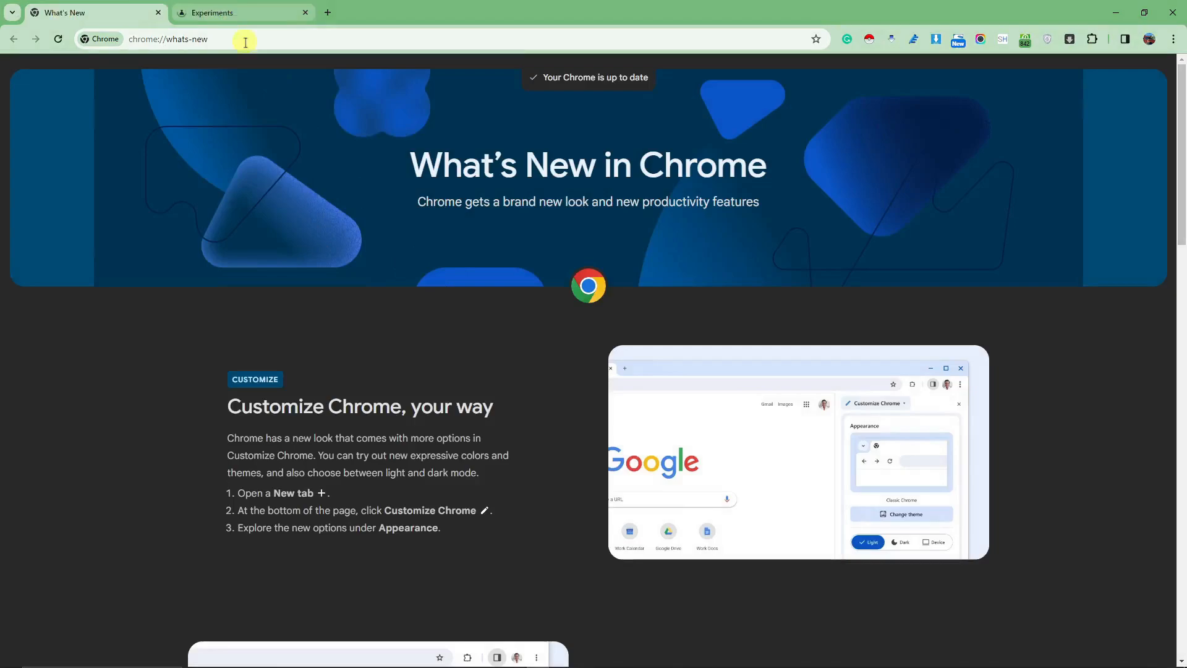
Scroll through the What's New page describing Chrome's new look.
{"action": "scroll", "scroll_direction": "down", "scroll_amount": 3}
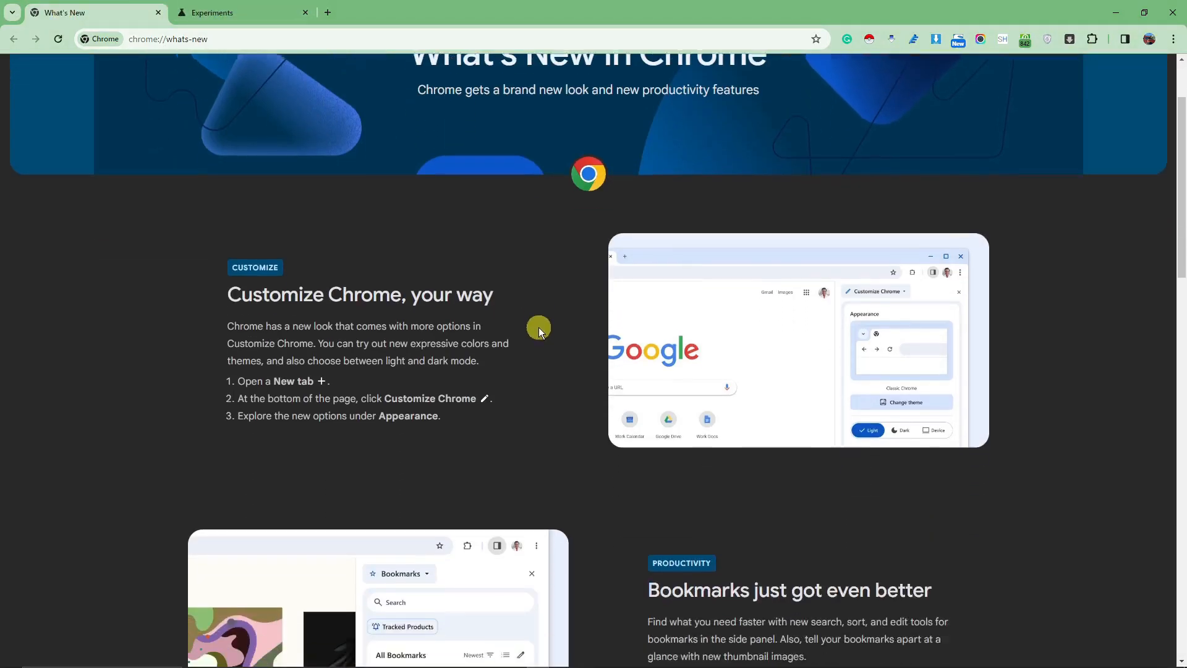
{"action": "scroll", "scroll_direction": "down", "scroll_amount": 3}
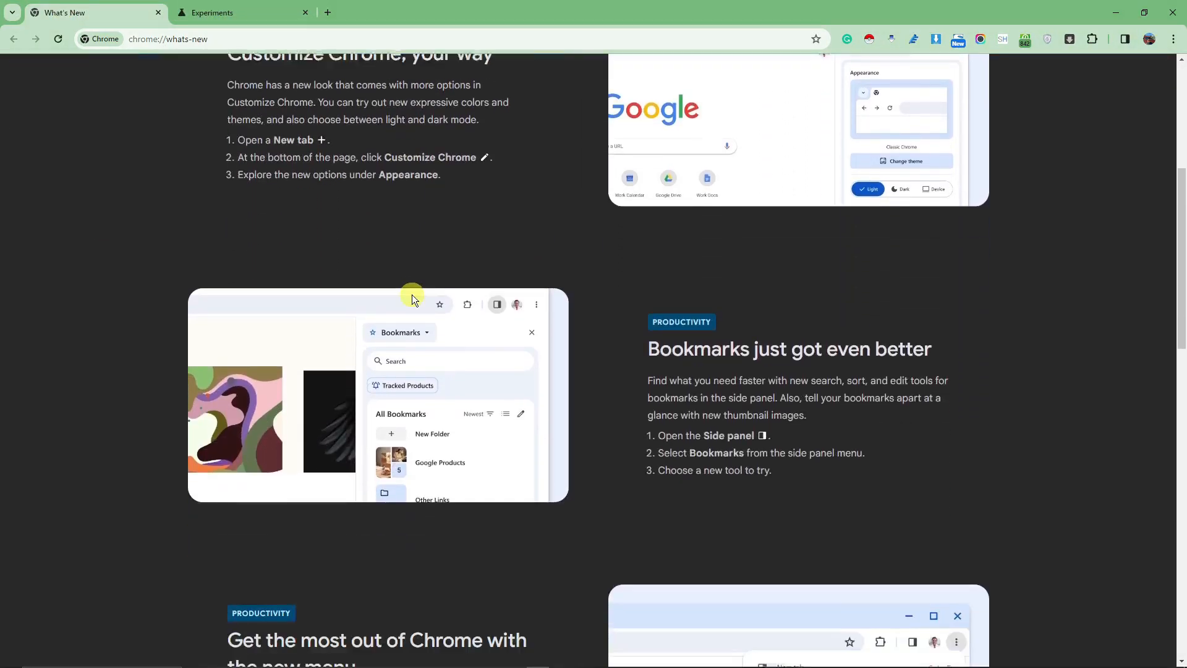
{"action": "scroll", "scroll_direction": "down", "scroll_amount": 3}
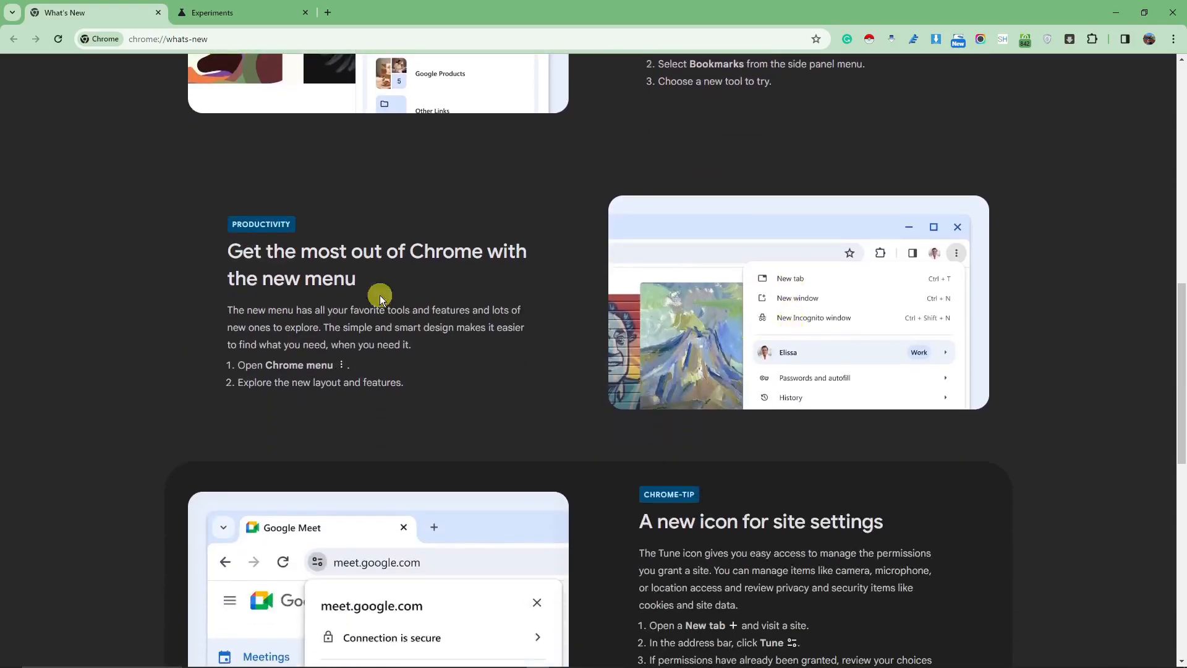
{"action": "scroll", "scroll_direction": "down", "scroll_amount": 3}
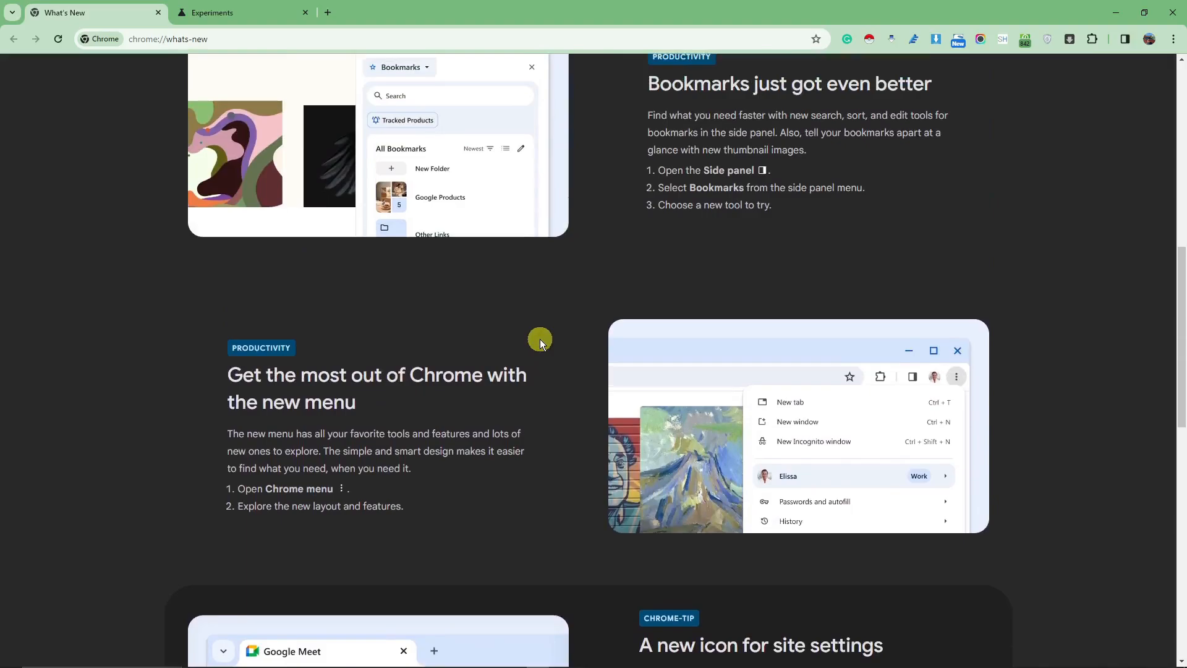
{"action": "scroll", "scroll_direction": "down", "scroll_amount": 3}
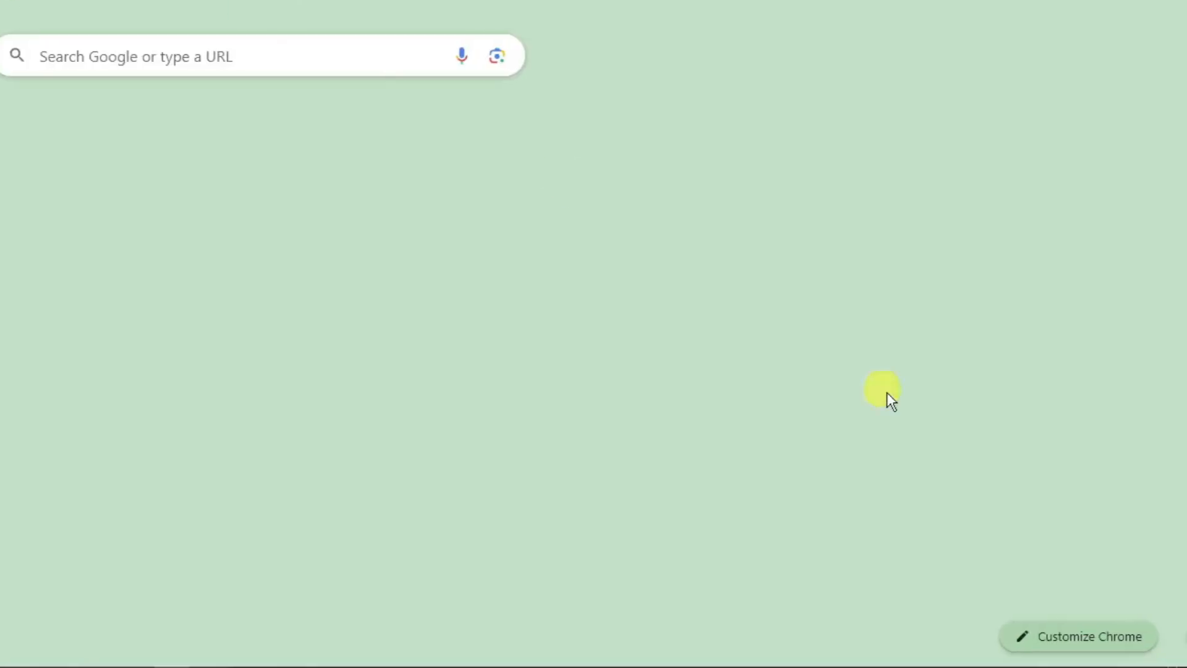
Open Customize Chrome from the new tab and switch between Light, Dark and Device modes.
{"action": "left_click", "coordinate": [1082, 654]}
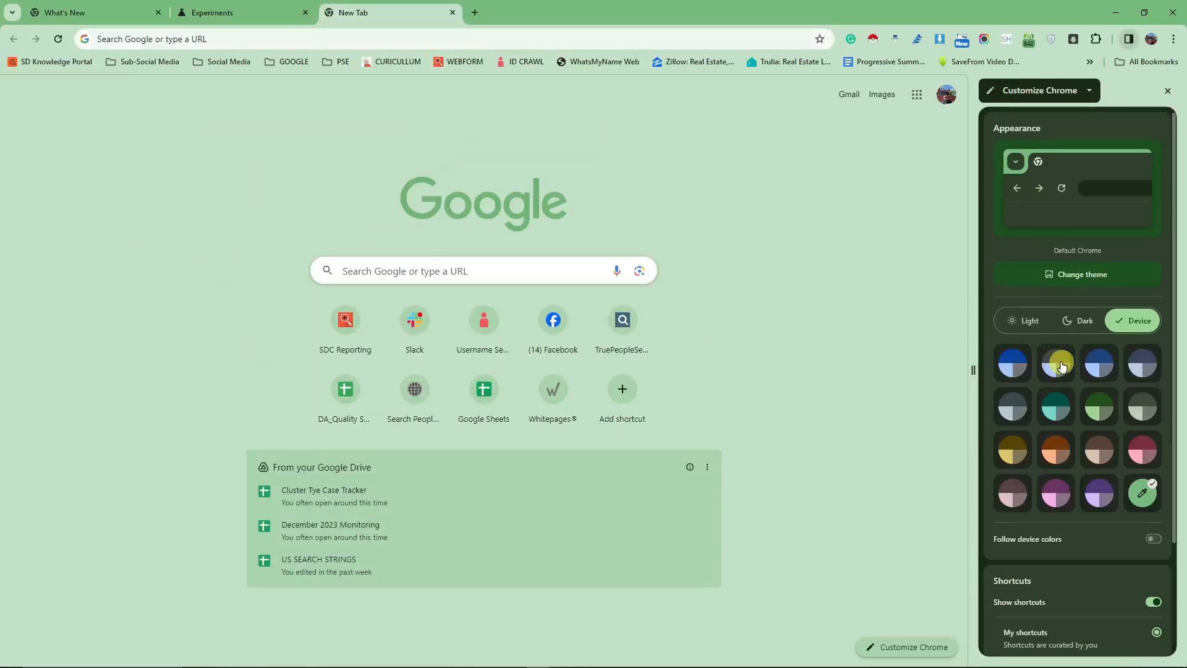
{"action": "mouse_move", "coordinate": [1056, 363]}
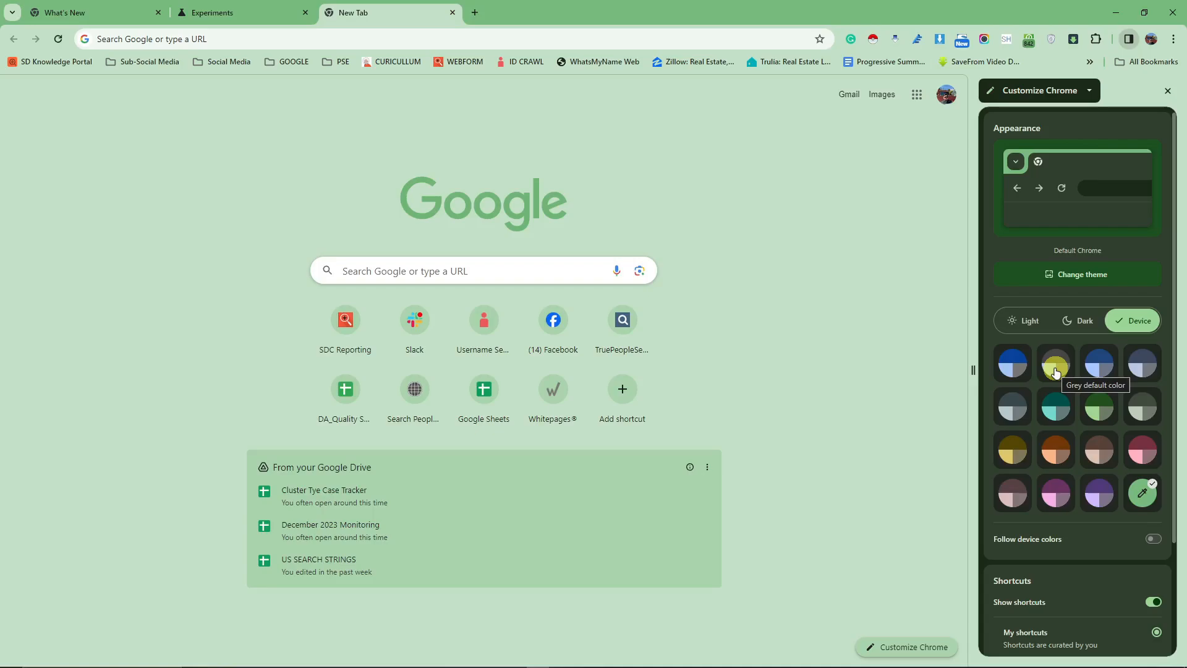
{"action": "mouse_move", "coordinate": [1123, 99]}
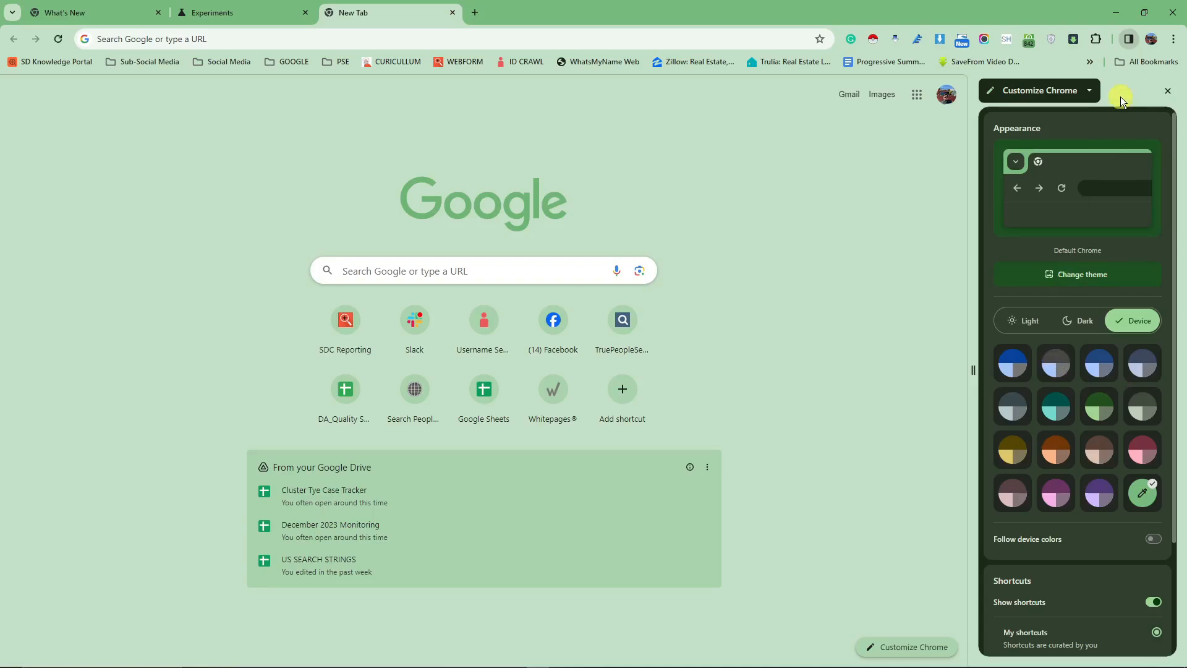
{"action": "mouse_move", "coordinate": [1026, 275]}
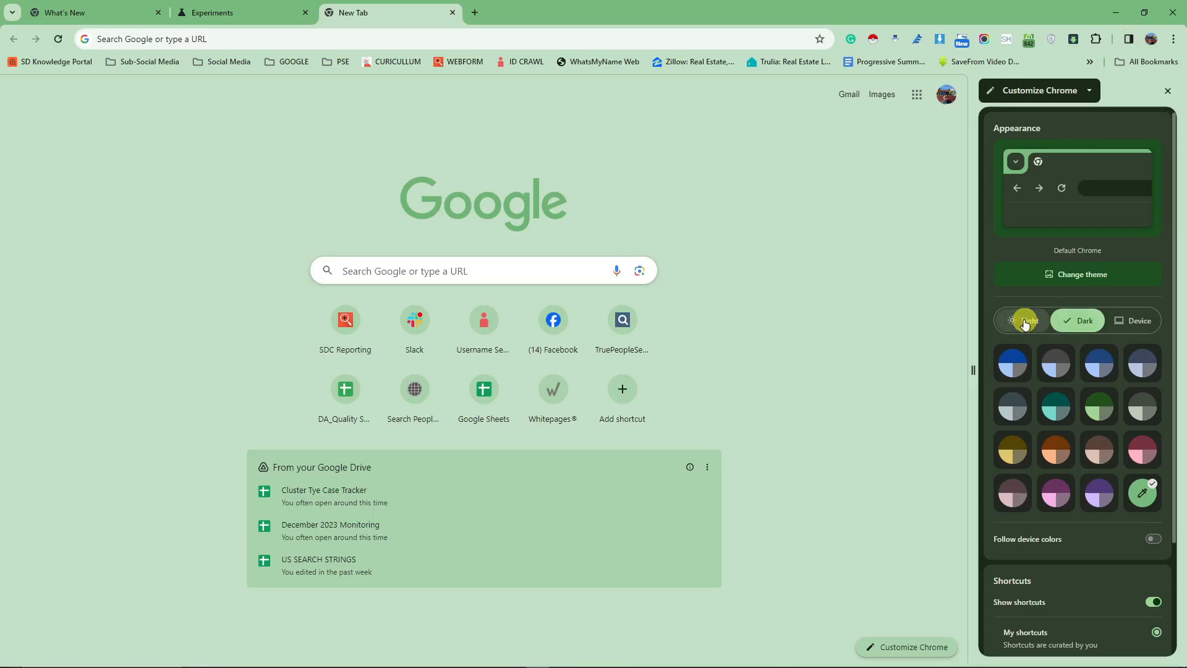
{"action": "left_click", "coordinate": [1137, 320]}
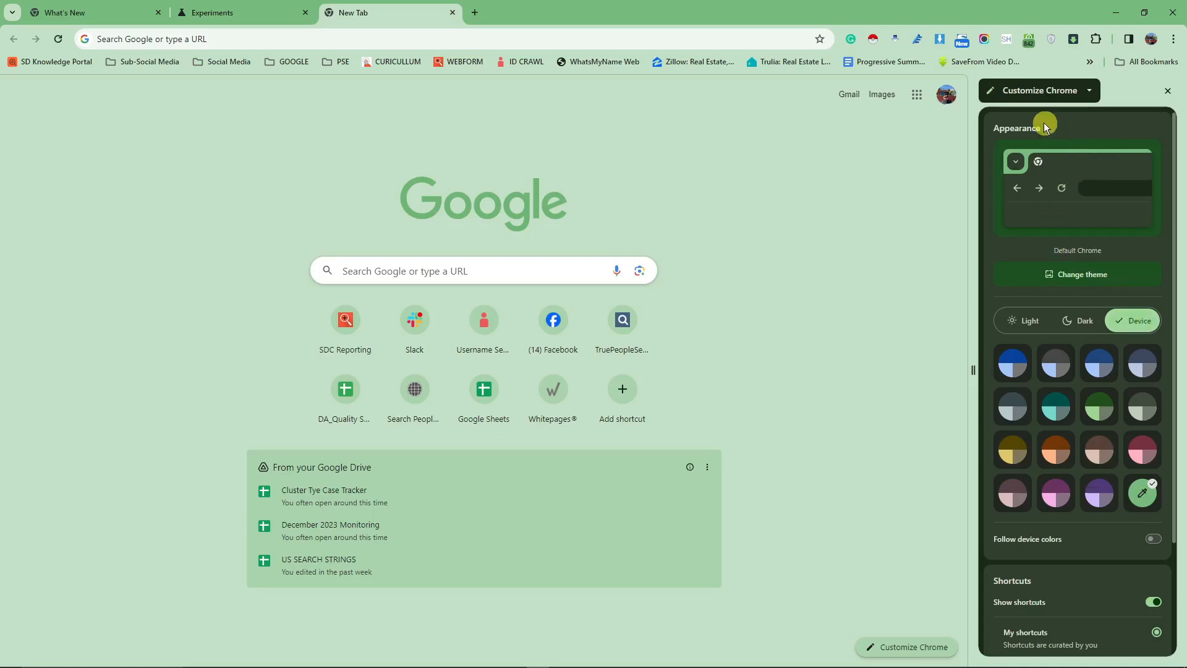
{"action": "mouse_move", "coordinate": [1086, 280]}
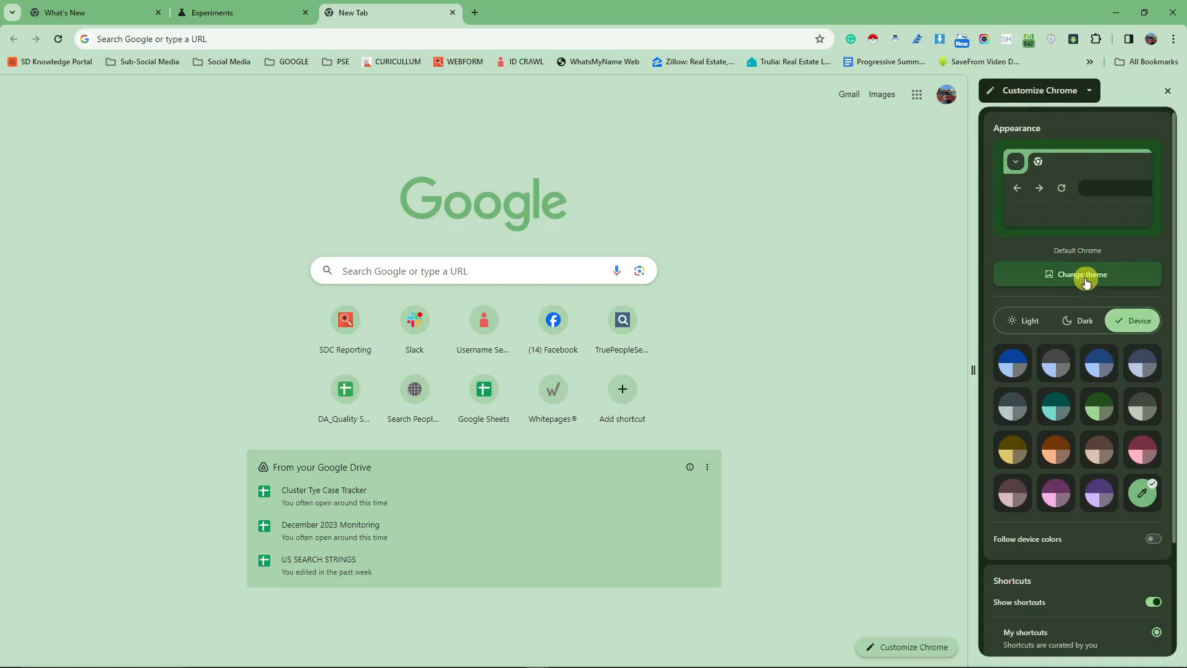
{"action": "left_click", "coordinate": [1083, 275]}
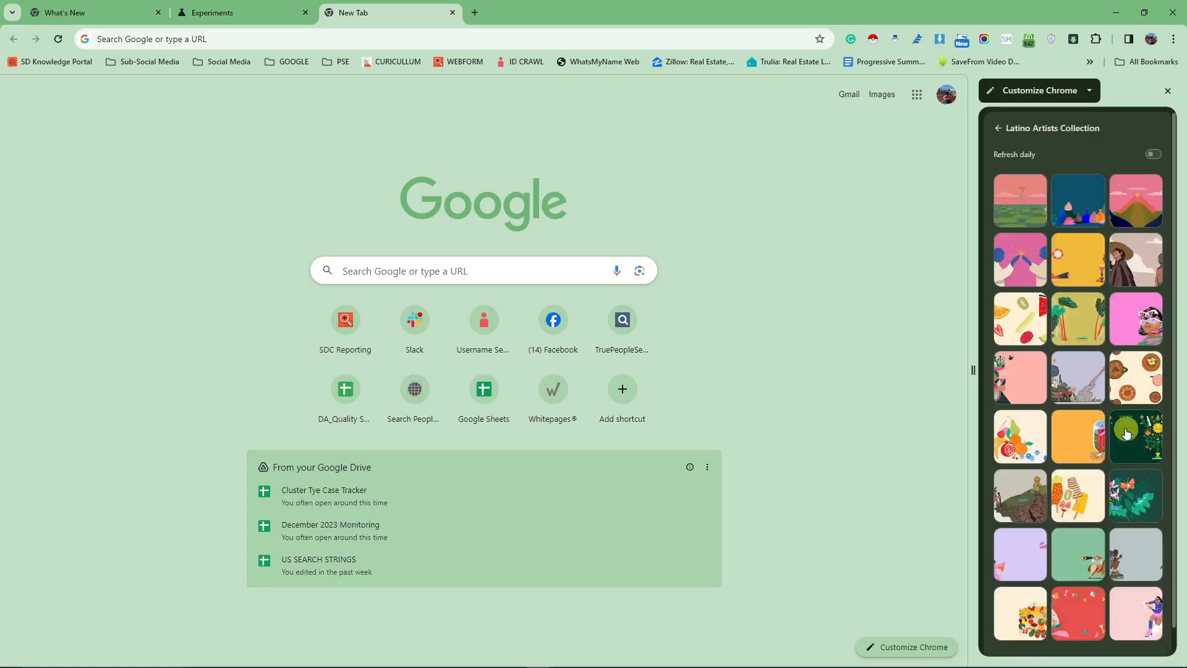
{"action": "left_click", "coordinate": [1136, 259]}
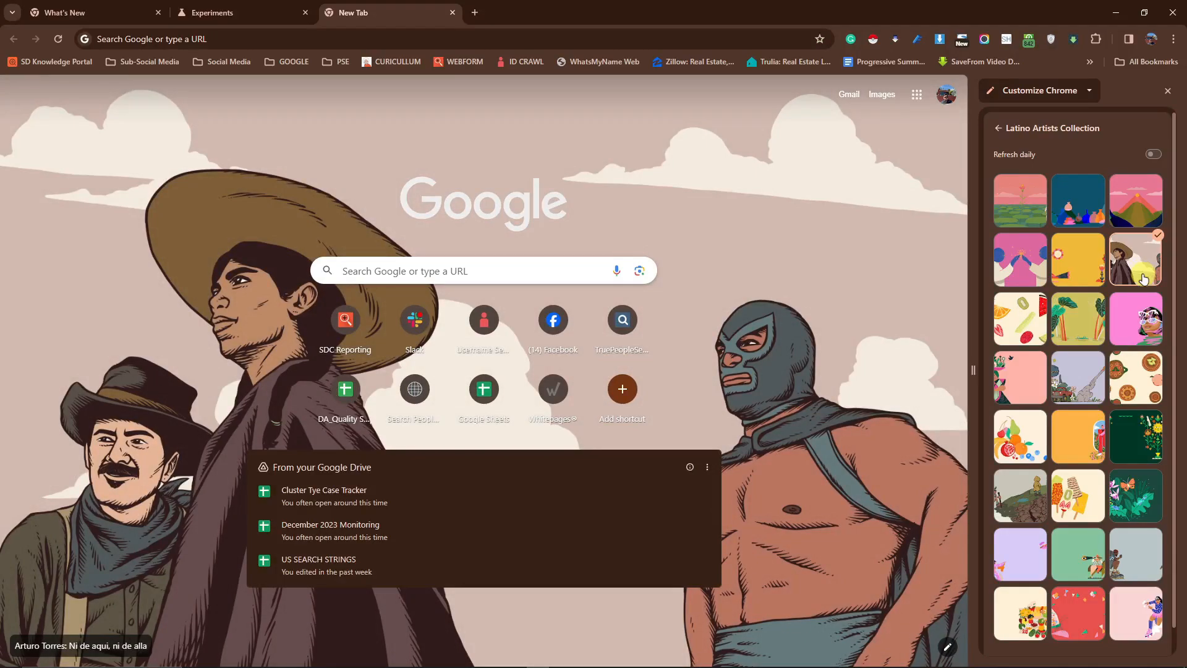
{"action": "left_click", "coordinate": [1168, 90]}
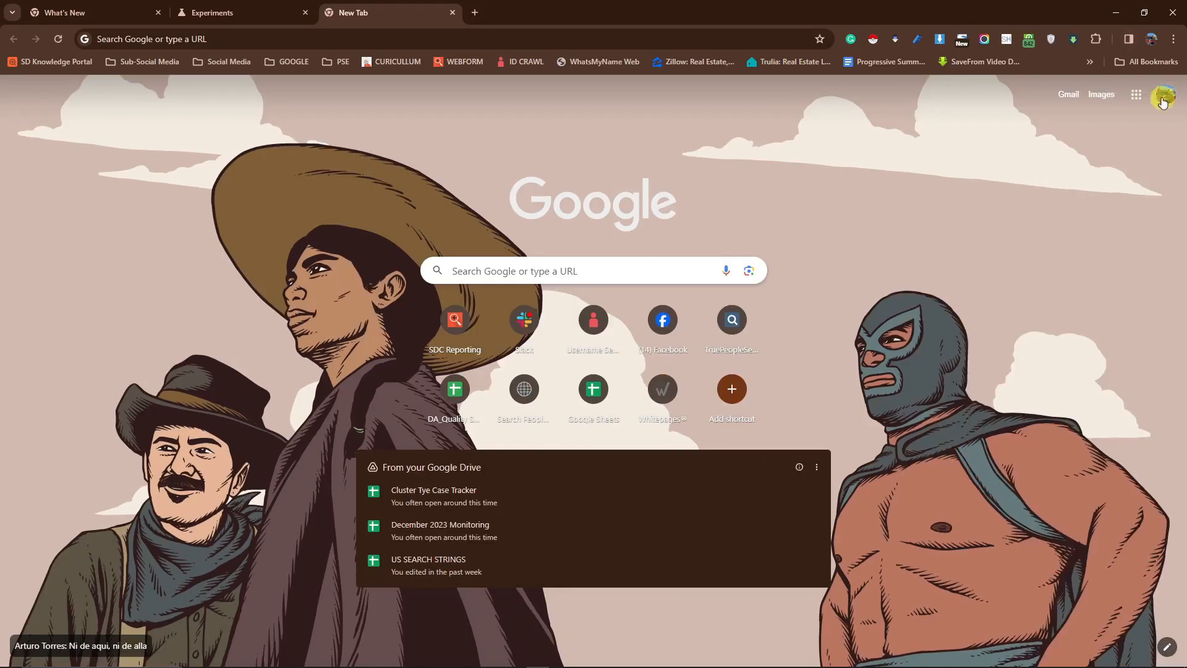
{"action": "mouse_move", "coordinate": [1009, 231]}
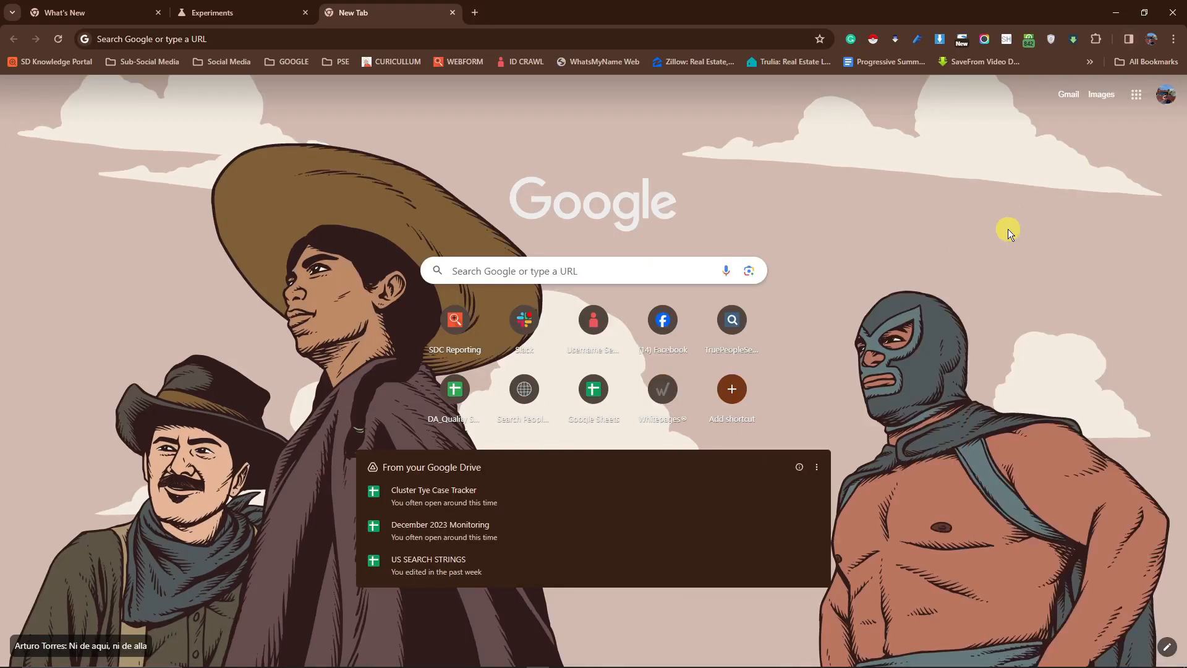
{"action": "mouse_move", "coordinate": [1041, 233]}
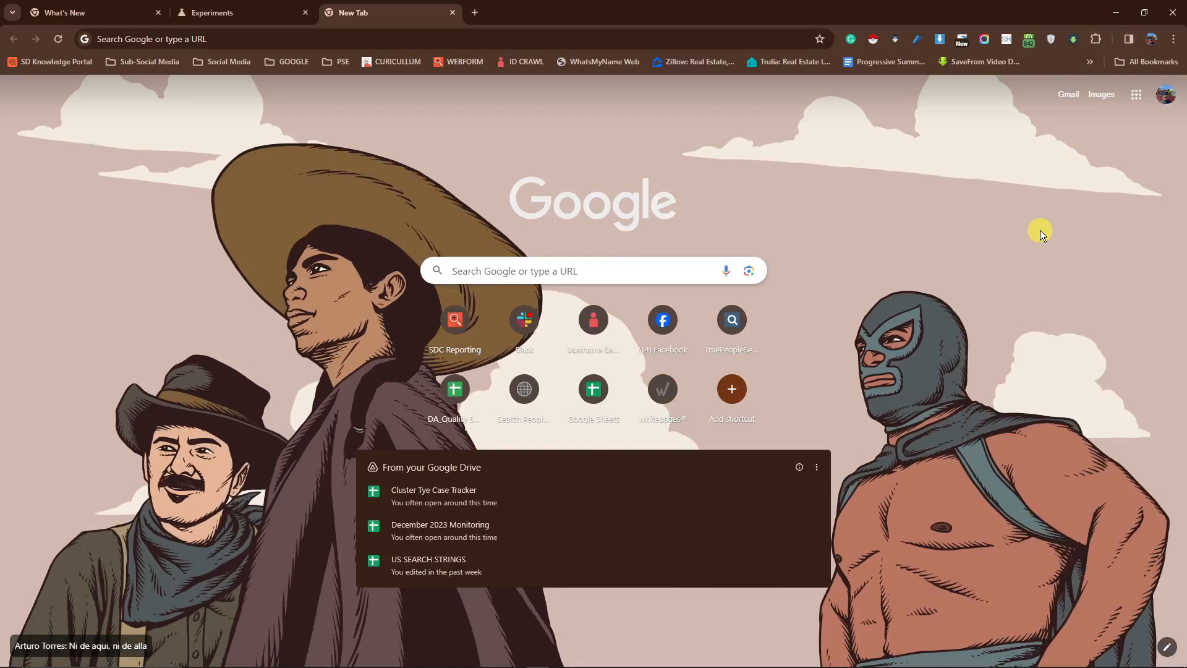
{"action": "mouse_move", "coordinate": [1055, 226]}
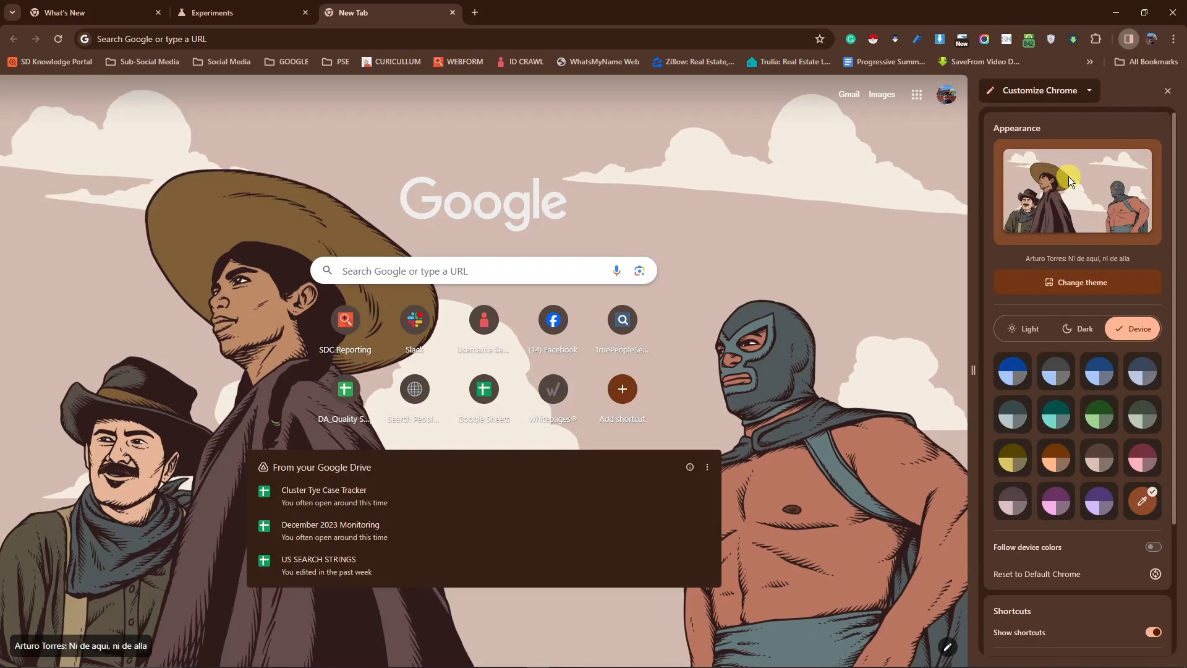
{"action": "mouse_move", "coordinate": [1004, 138]}
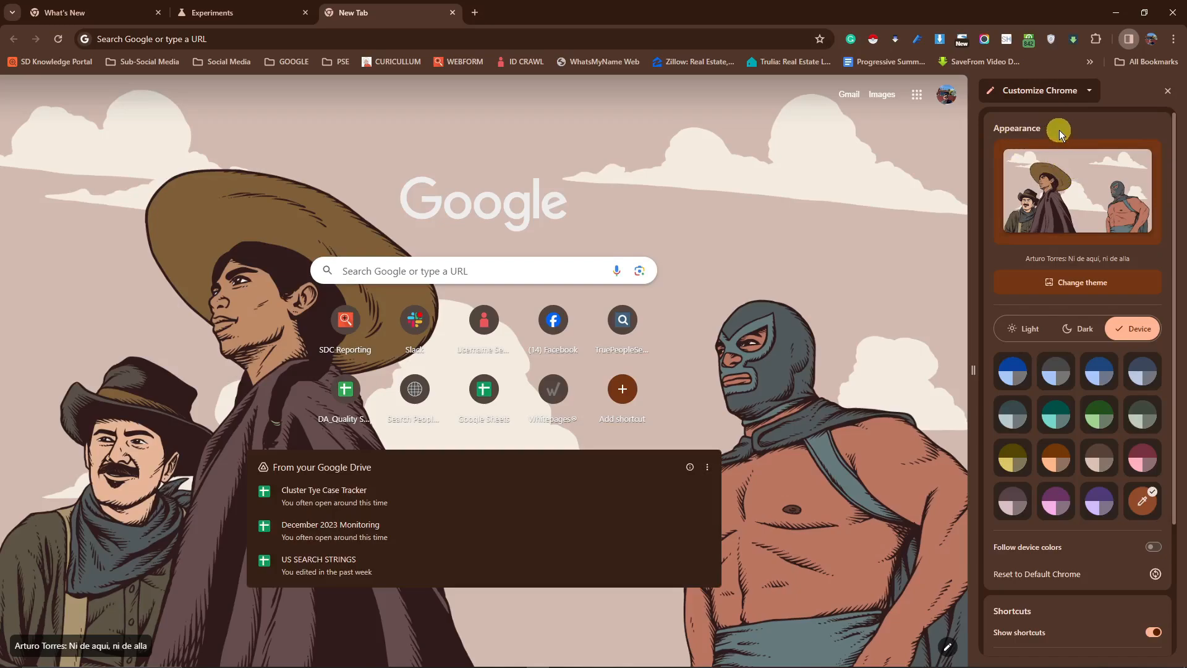
Open the side panel's view dropdown and switch the panel to Bookmarks.
{"action": "left_click", "coordinate": [1089, 91]}
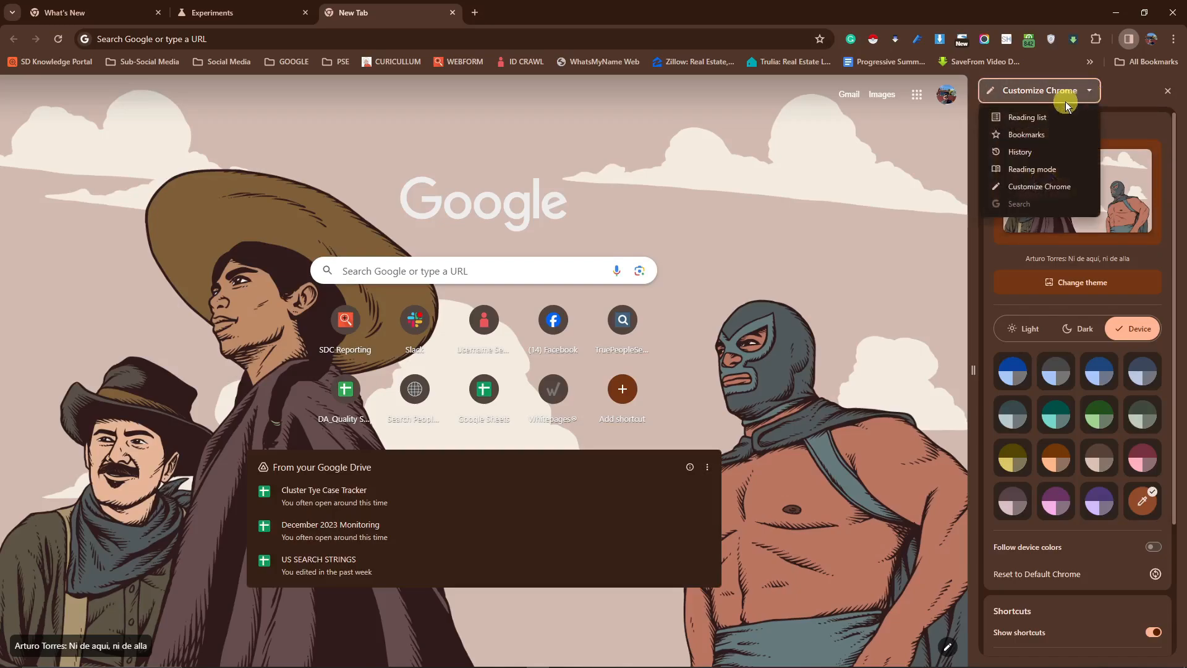
{"action": "mouse_move", "coordinate": [1039, 153]}
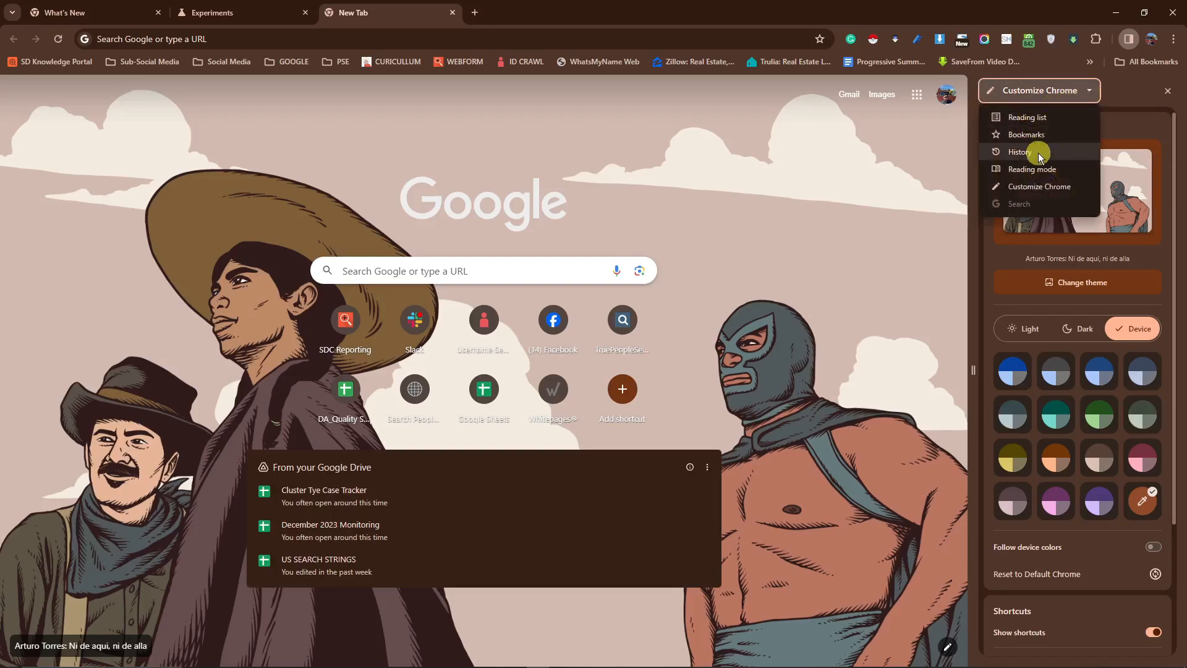
{"action": "mouse_move", "coordinate": [1057, 192]}
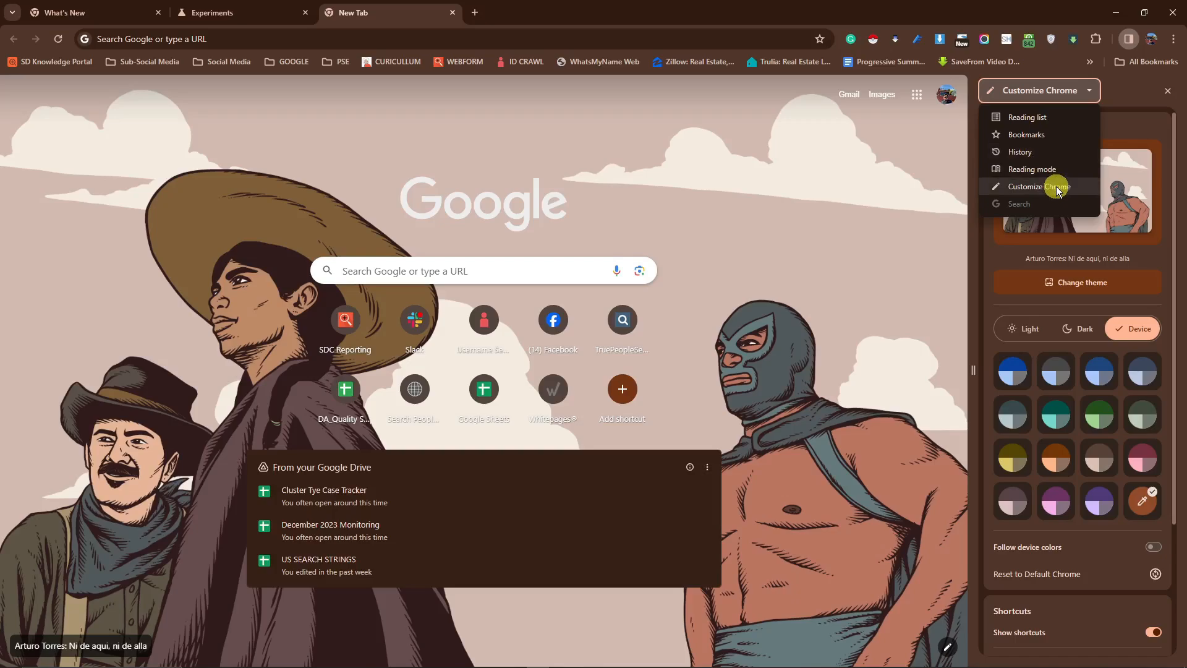
{"action": "mouse_move", "coordinate": [1035, 116]}
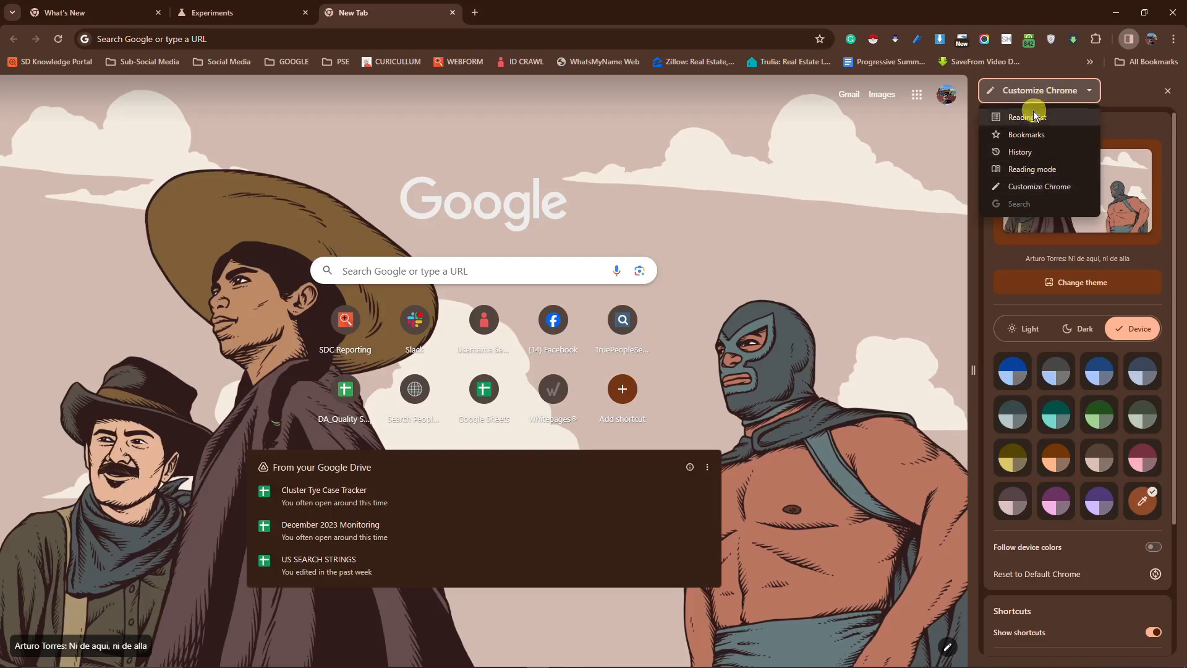
{"action": "left_click", "coordinate": [1026, 134]}
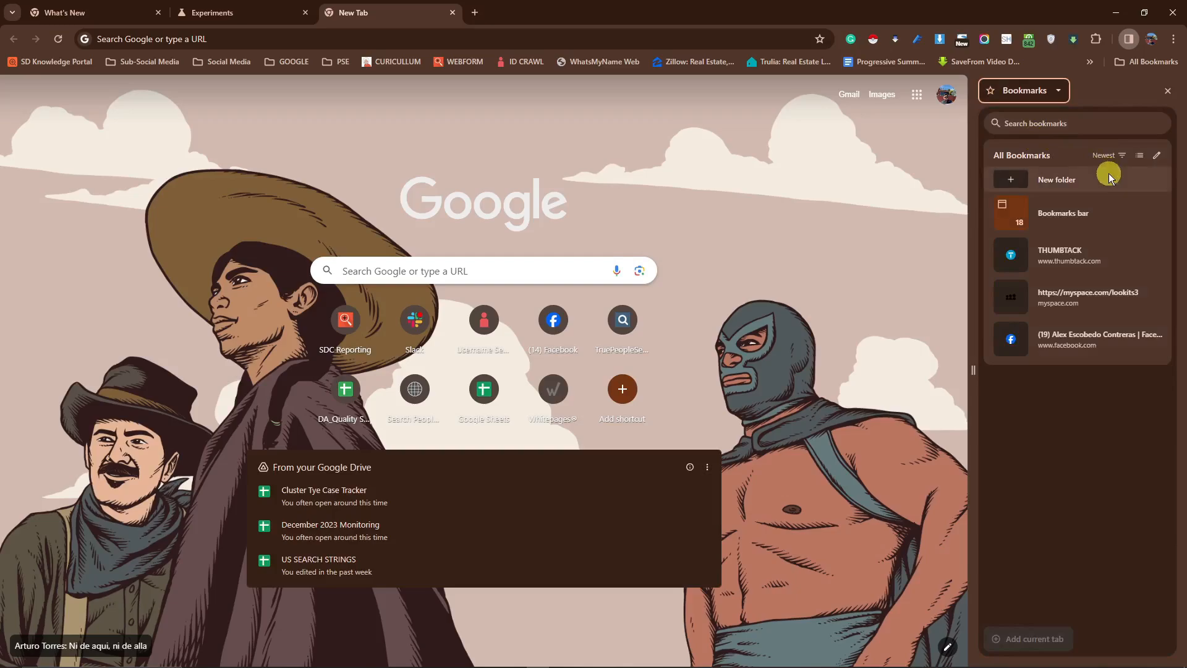
{"action": "mouse_move", "coordinate": [1114, 175]}
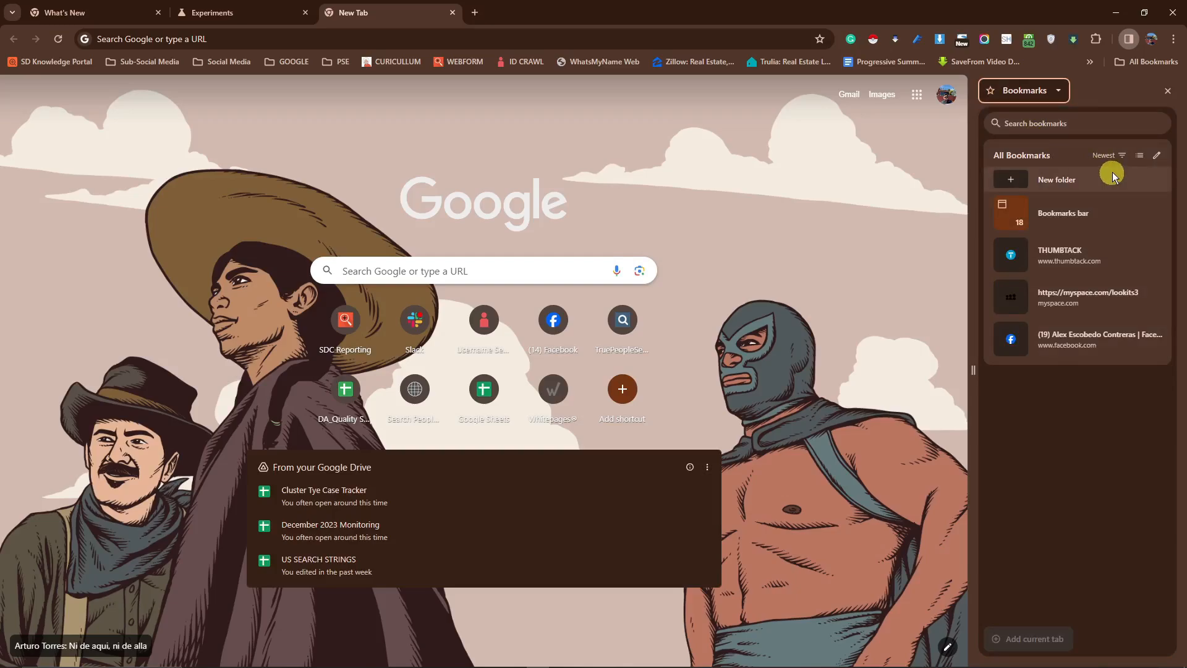
{"action": "mouse_move", "coordinate": [1140, 155]}
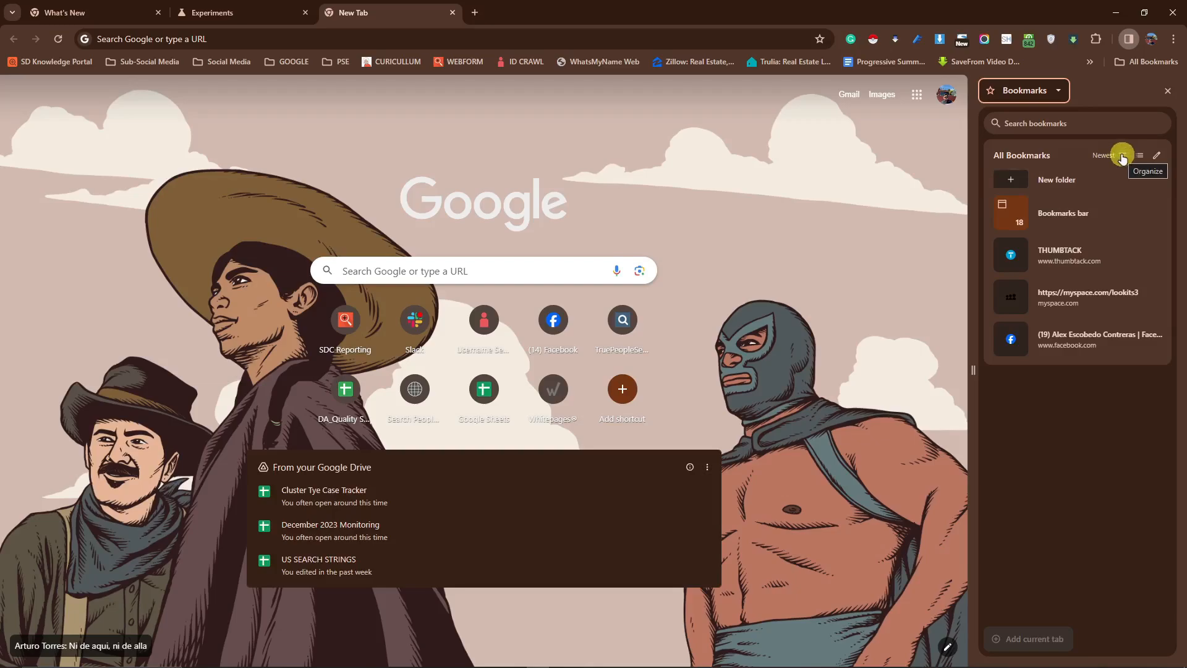
Browse the All Bookmarks list in the Bookmarks side panel.
{"action": "left_click", "coordinate": [1121, 157]}
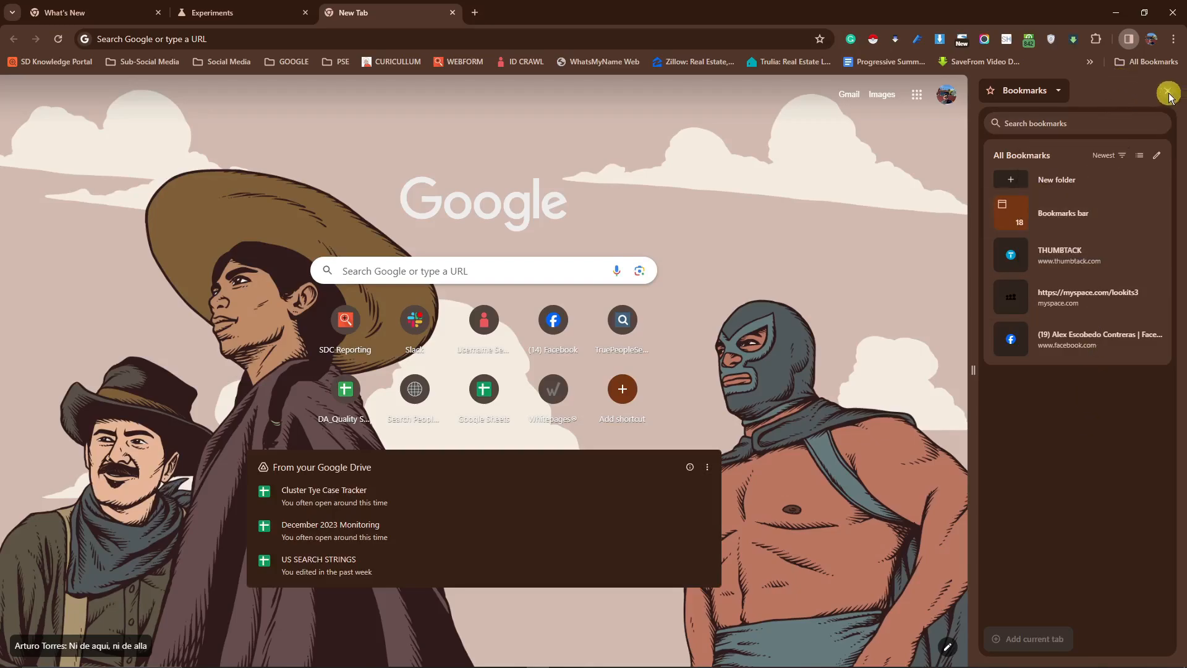
{"action": "mouse_move", "coordinate": [1159, 91]}
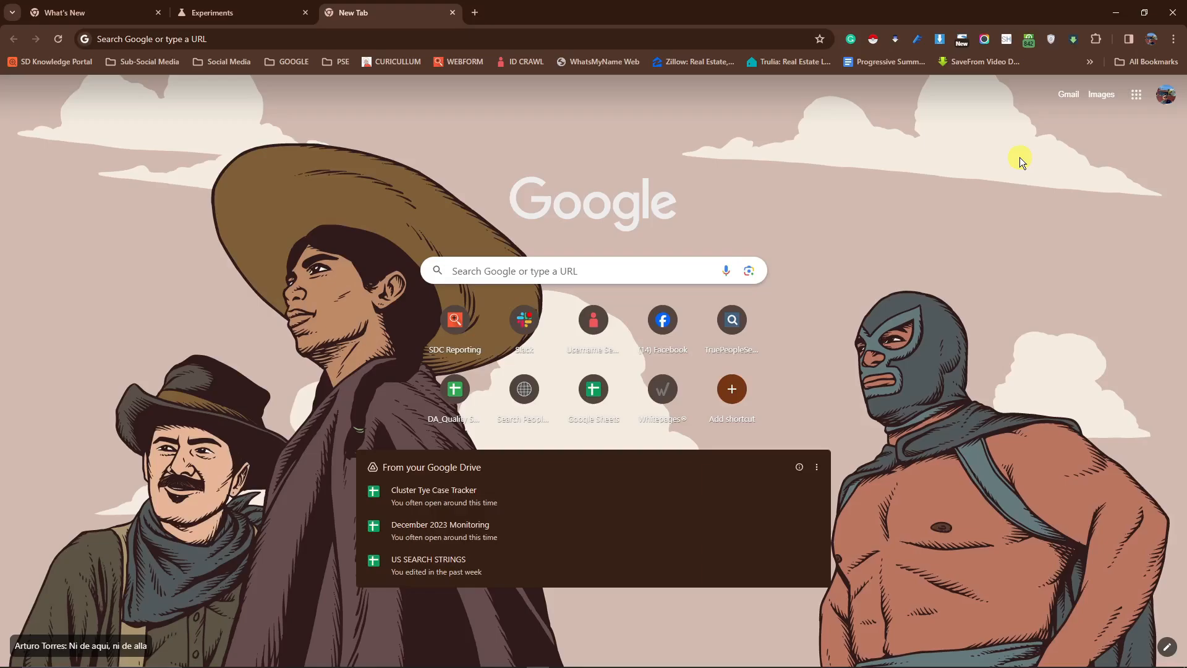
{"action": "mouse_move", "coordinate": [839, 197]}
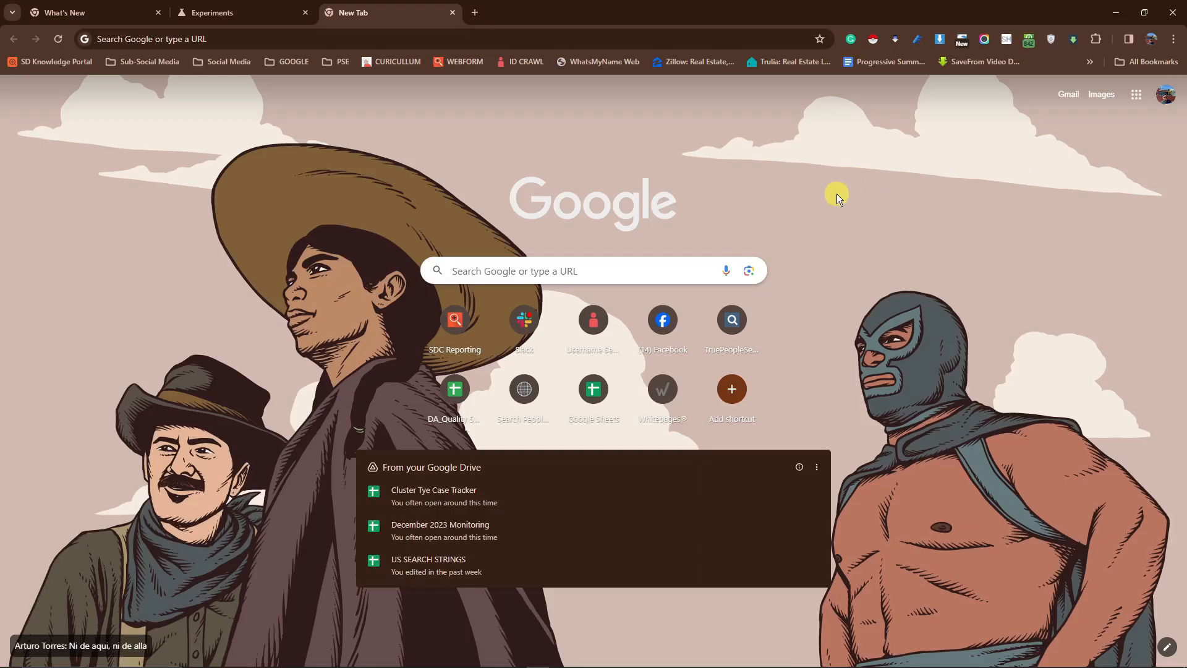
{"action": "mouse_move", "coordinate": [172, 120]}
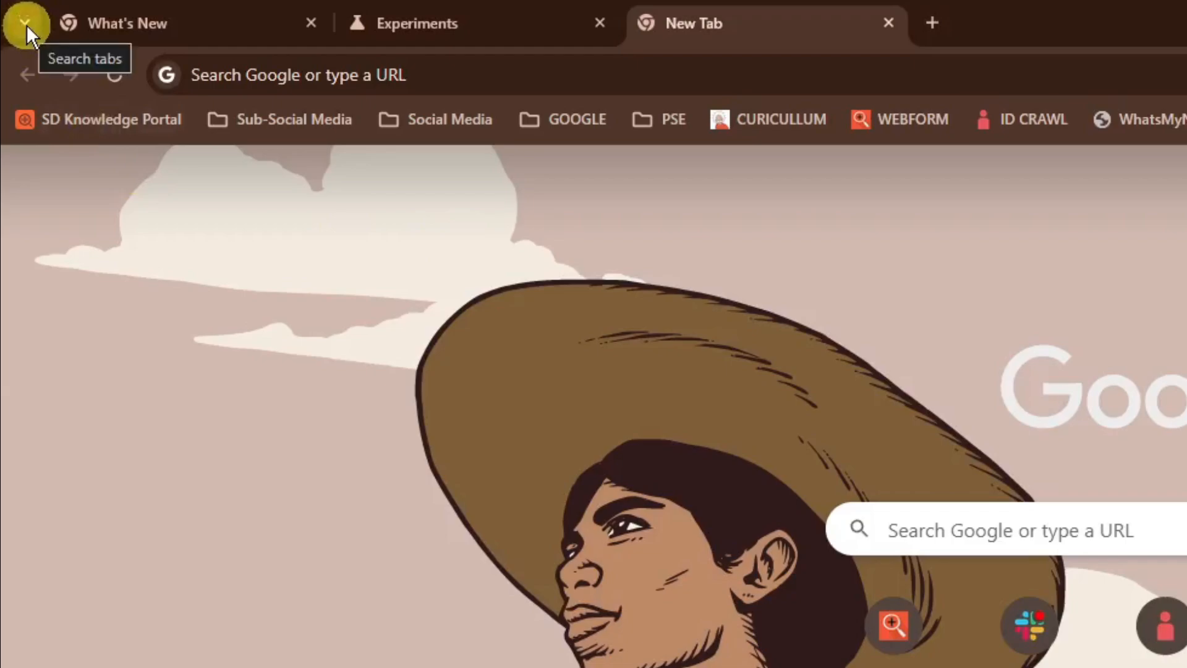
Open tab search showing the three open tabs and recently closed pages.
{"action": "left_click", "coordinate": [23, 21]}
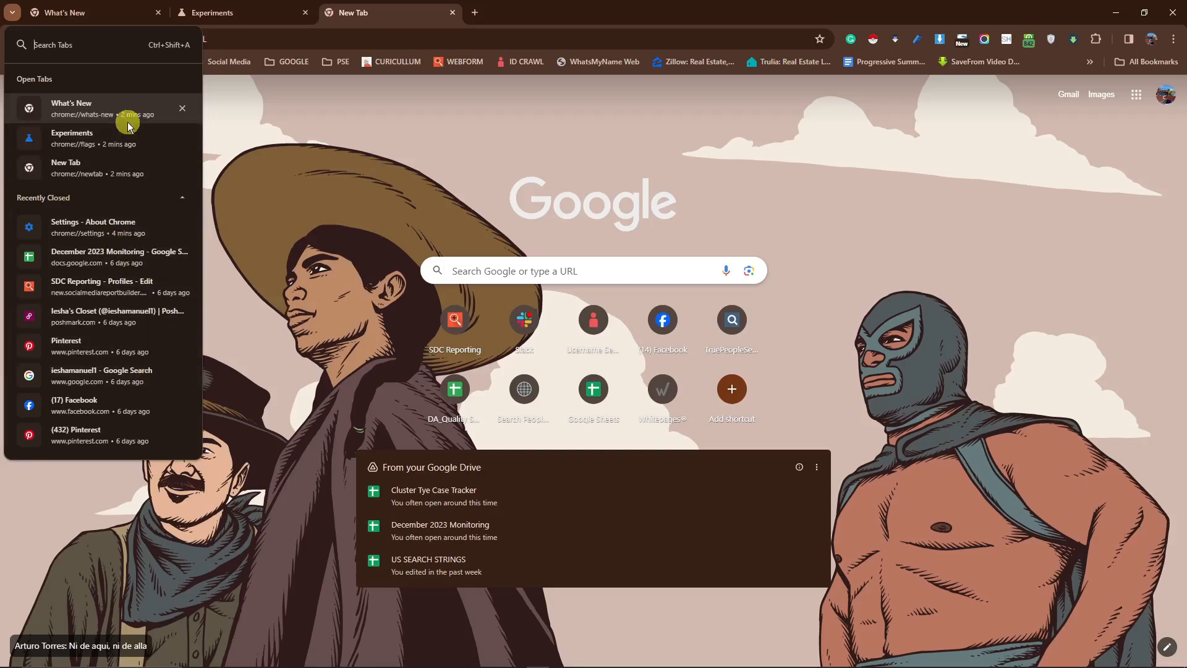
{"action": "mouse_move", "coordinate": [277, 196]}
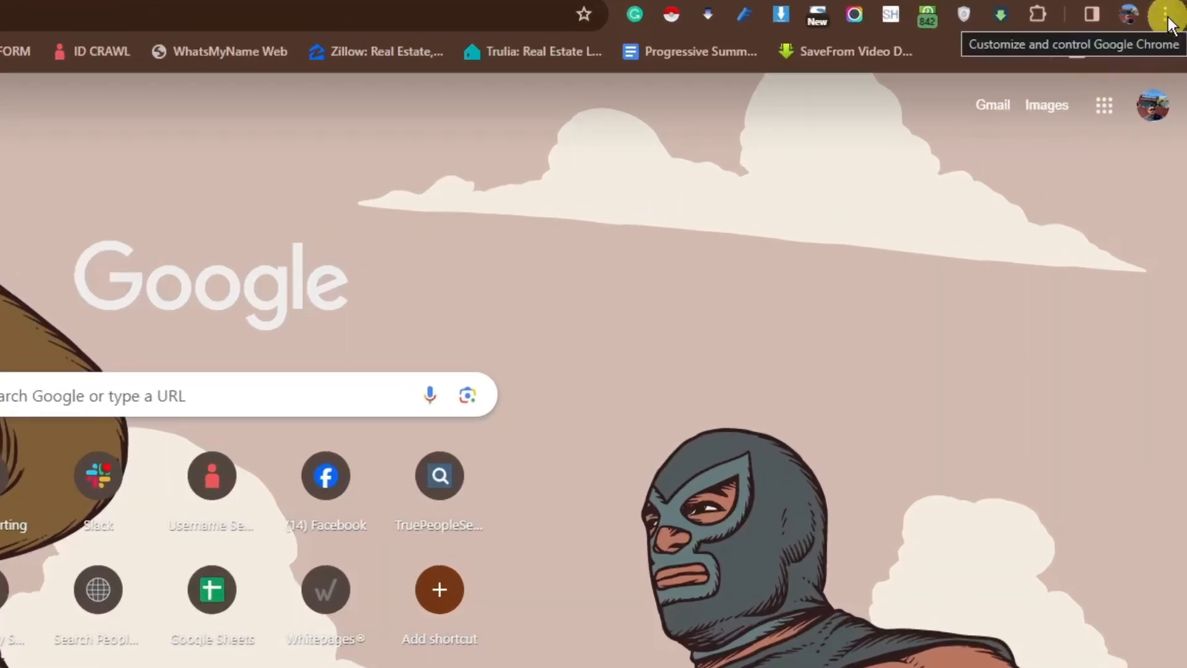
{"action": "left_click", "coordinate": [1169, 13]}
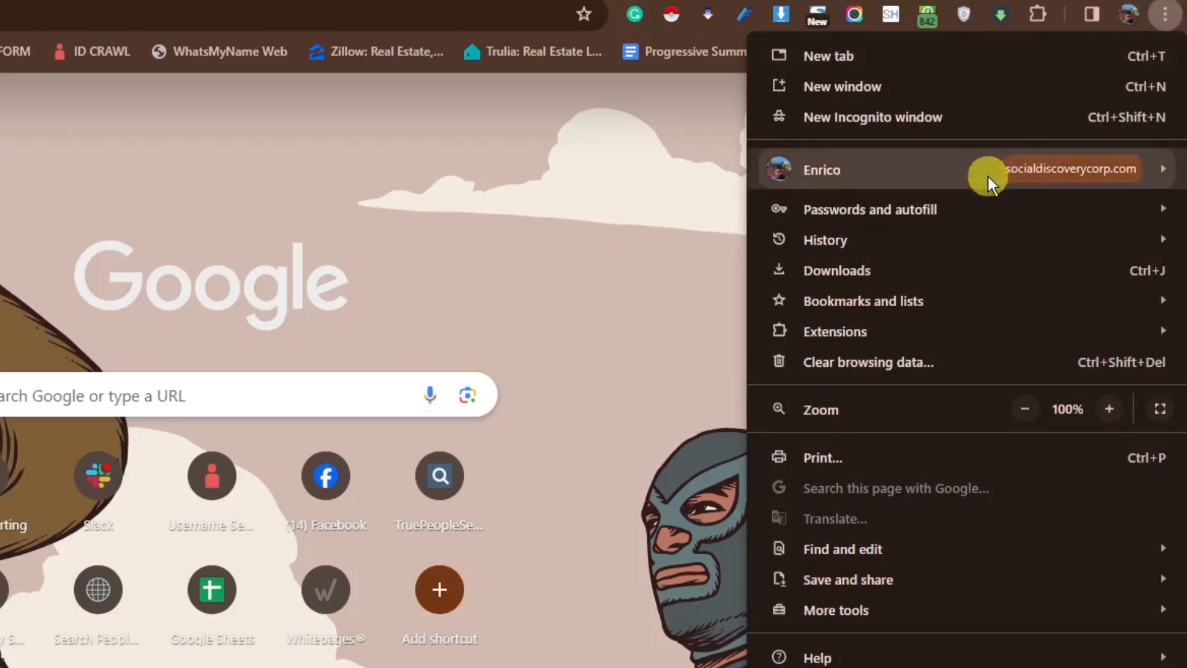
{"action": "left_click", "coordinate": [821, 170]}
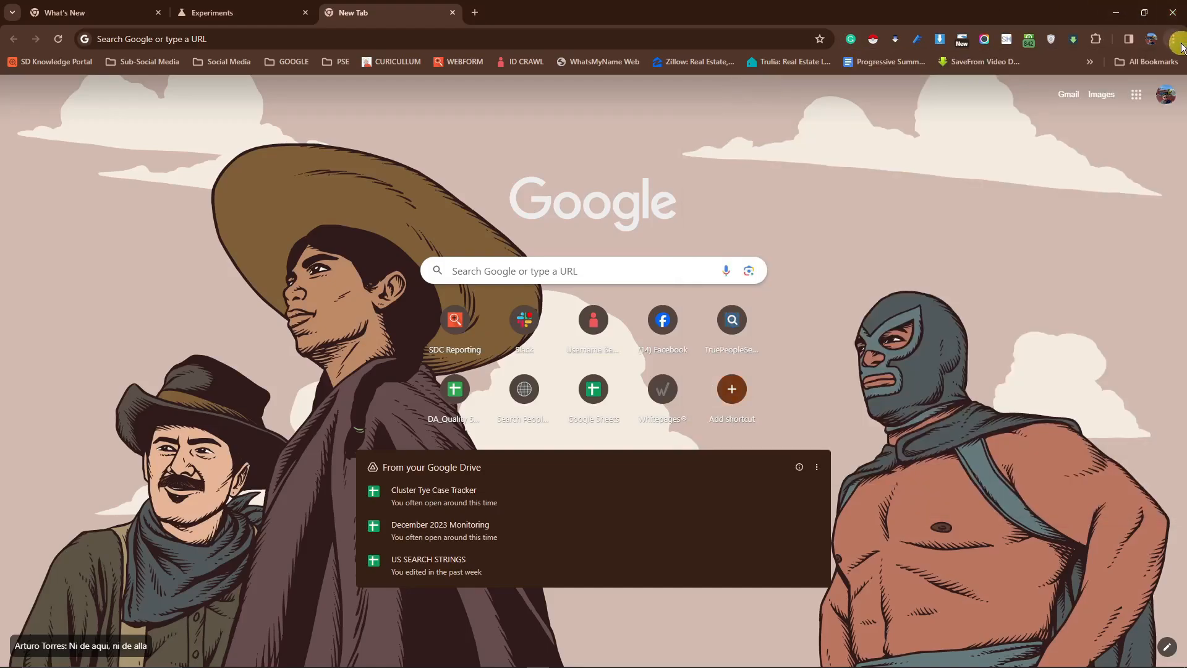
{"action": "left_click", "coordinate": [1174, 39]}
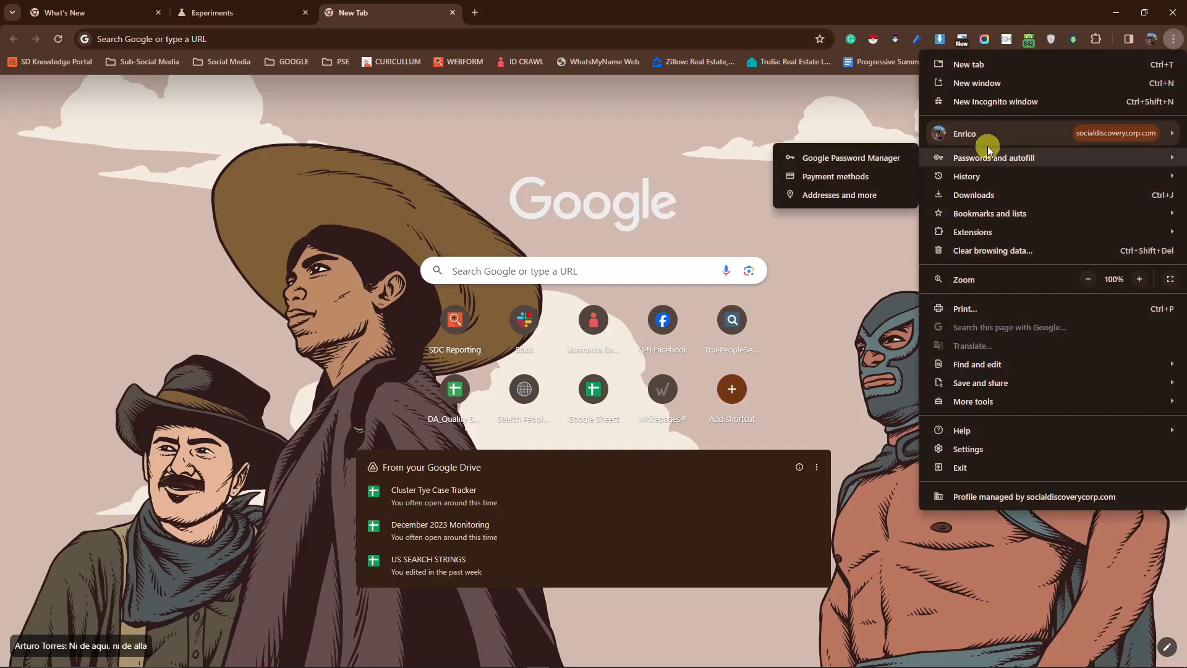
{"action": "left_click", "coordinate": [792, 124]}
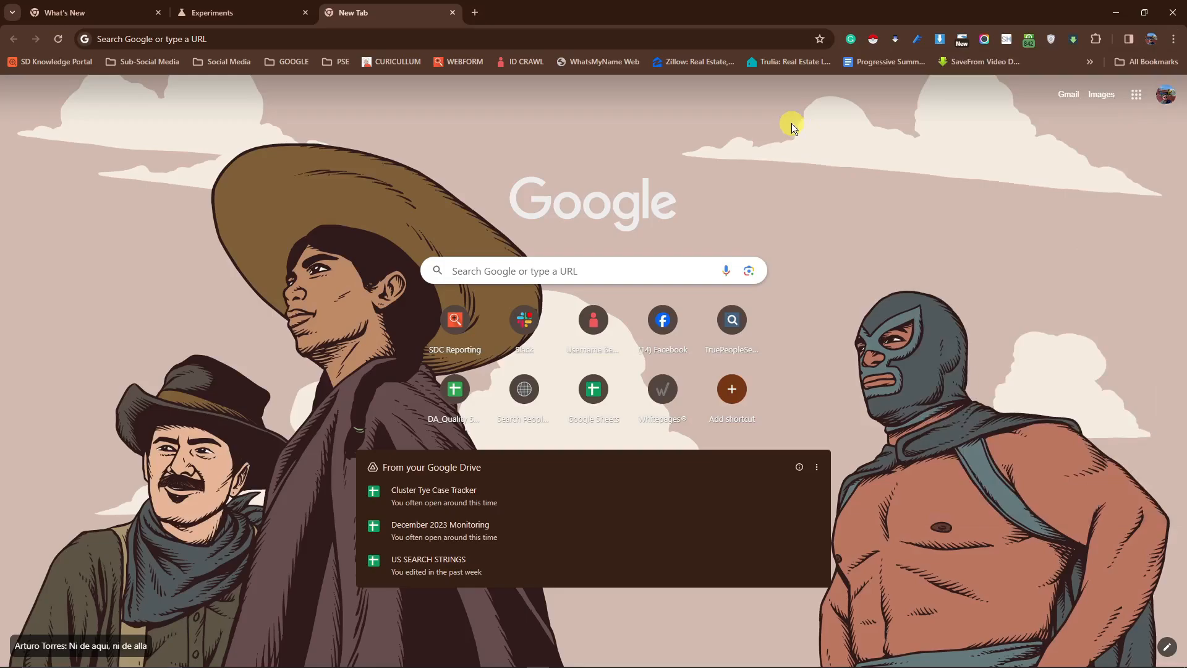
{"action": "mouse_move", "coordinate": [823, 23]}
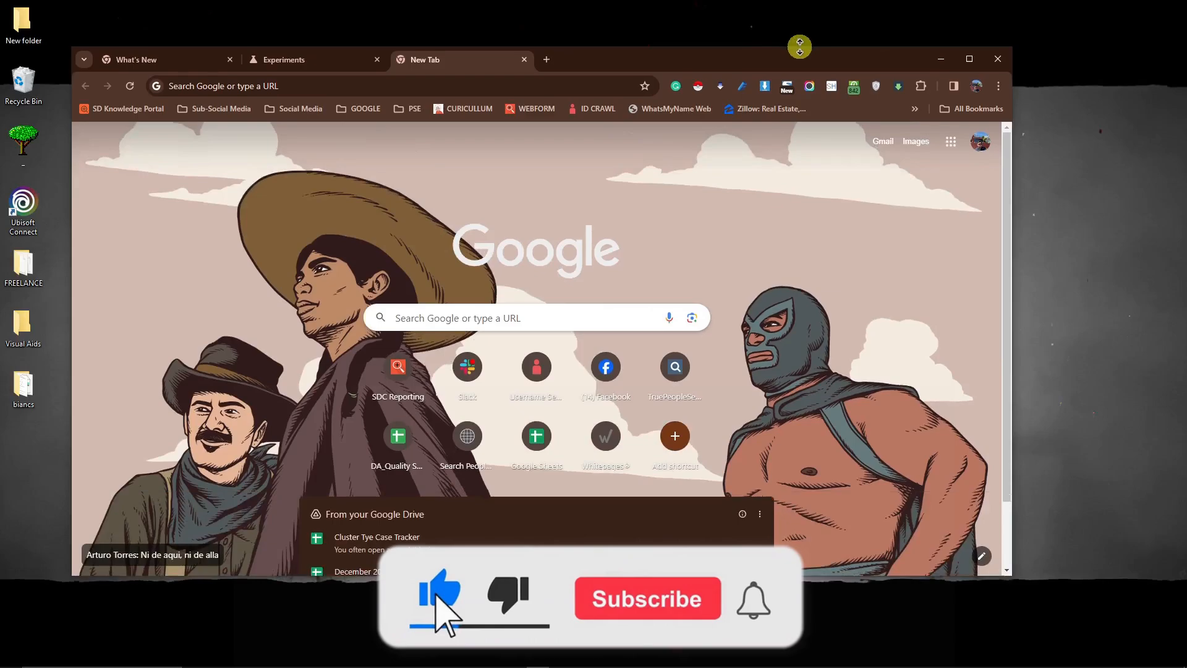
Reposition the restored, smaller Chrome window on the desktop.
{"action": "left_click", "coordinate": [647, 598]}
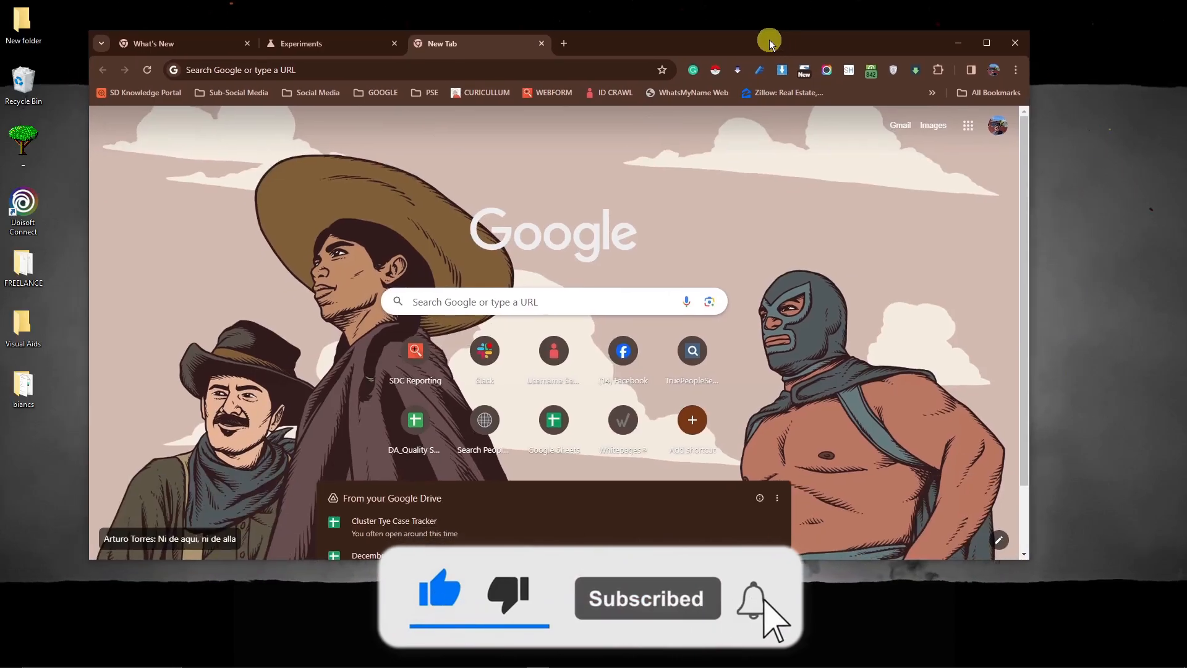